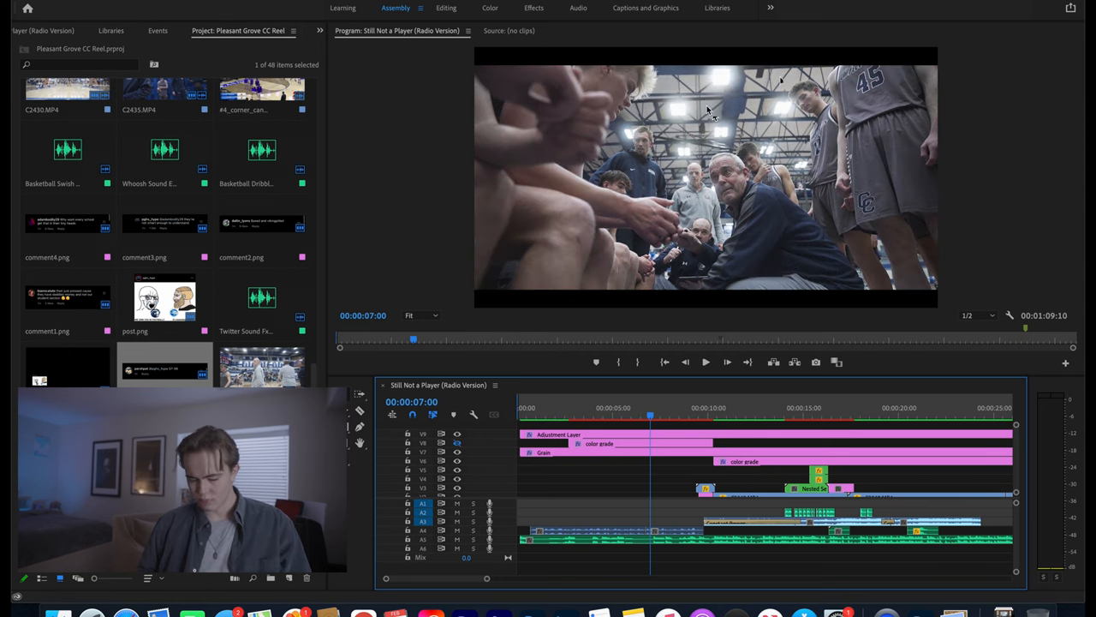
Zoom the program preview of the huddle shot to 200%, then down to 75%
left_click(420, 316)
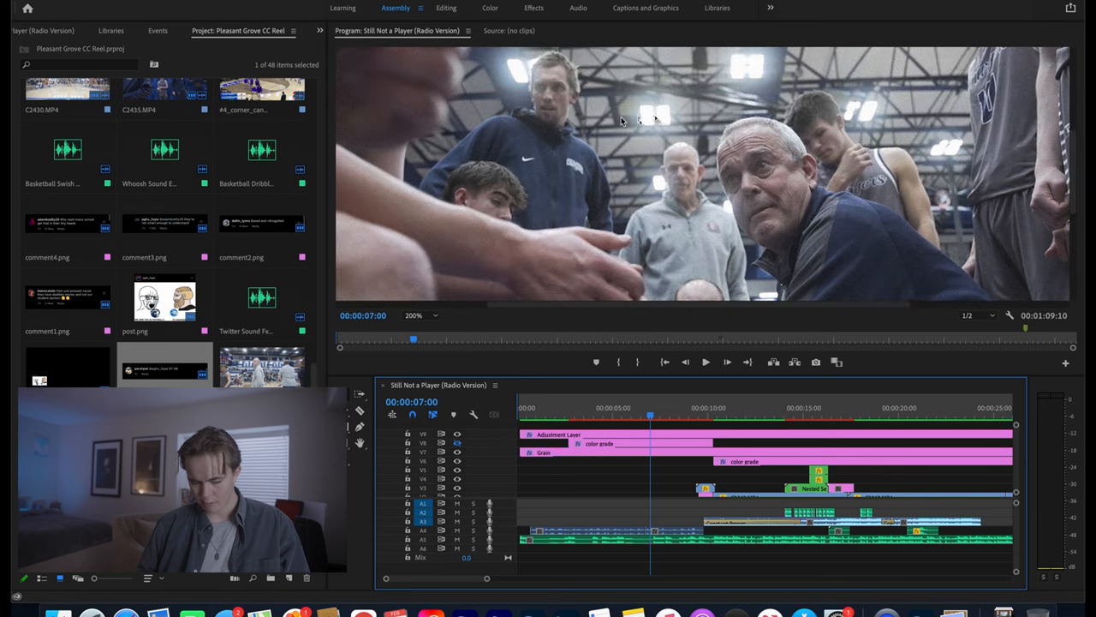
mouse_move(711, 149)
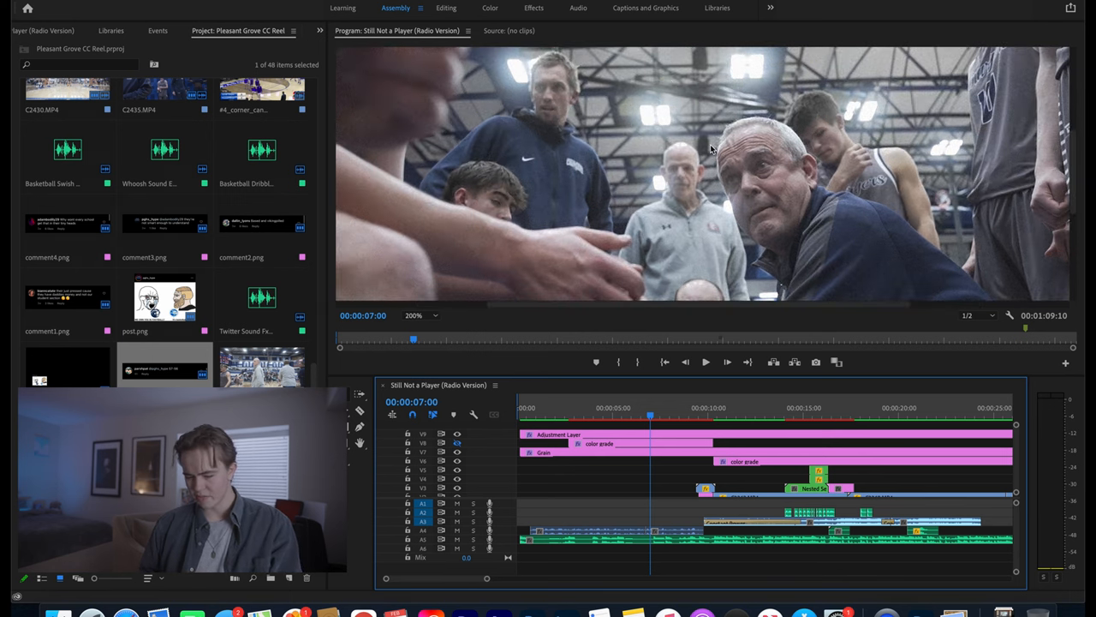
left_click(414, 315)
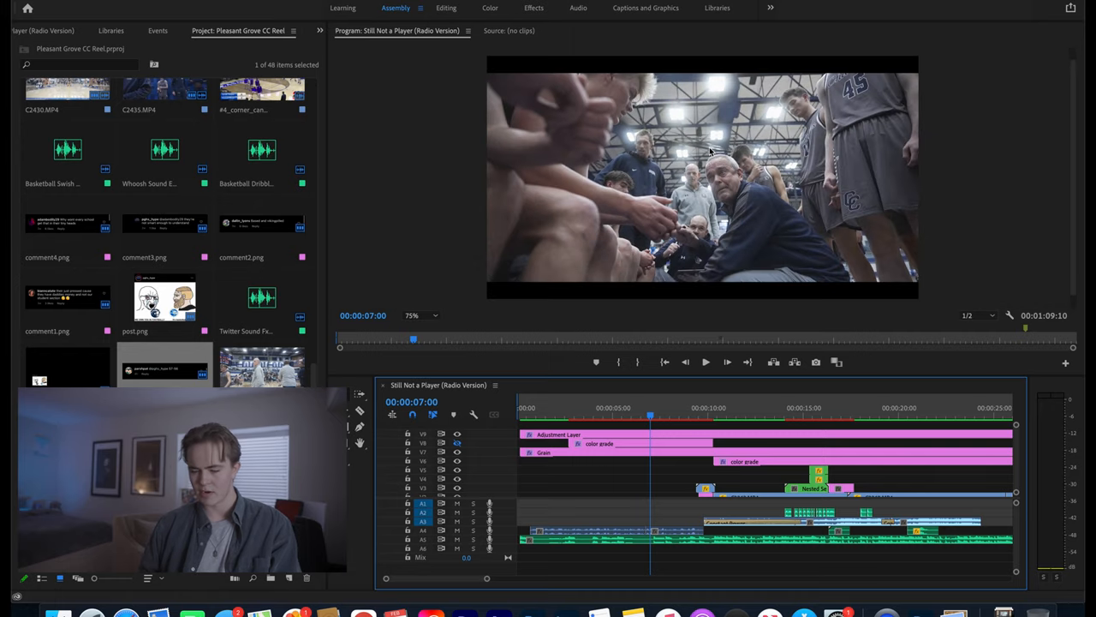
mouse_move(457, 450)
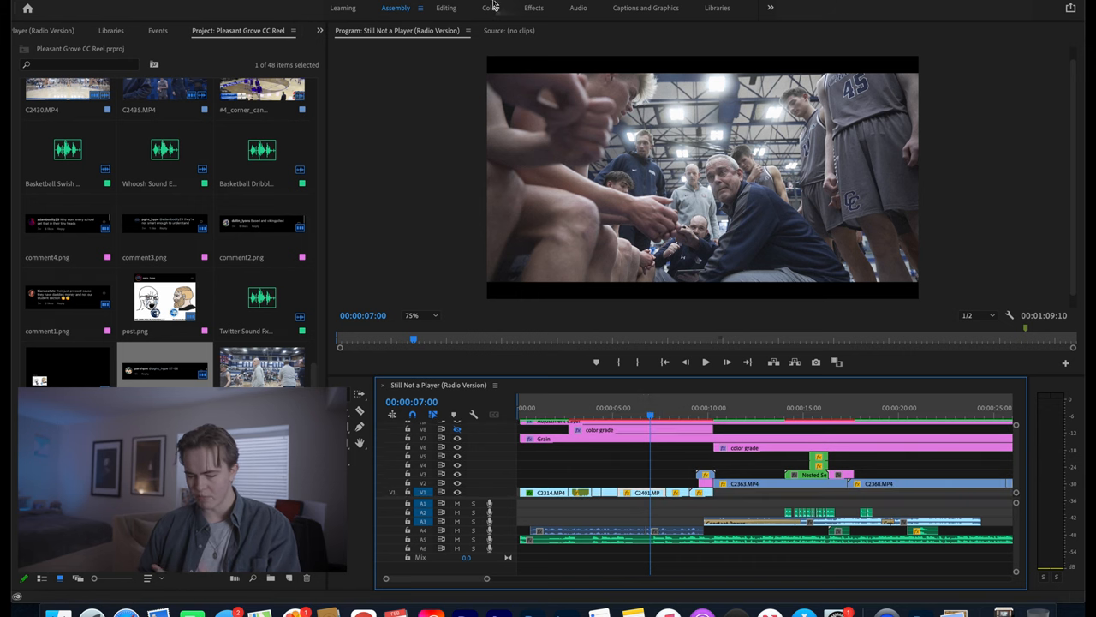
In the Color workspace, set C2401.MP4's Basic Correction highlights to 21.3 and whites to 8.8
left_click(490, 8)
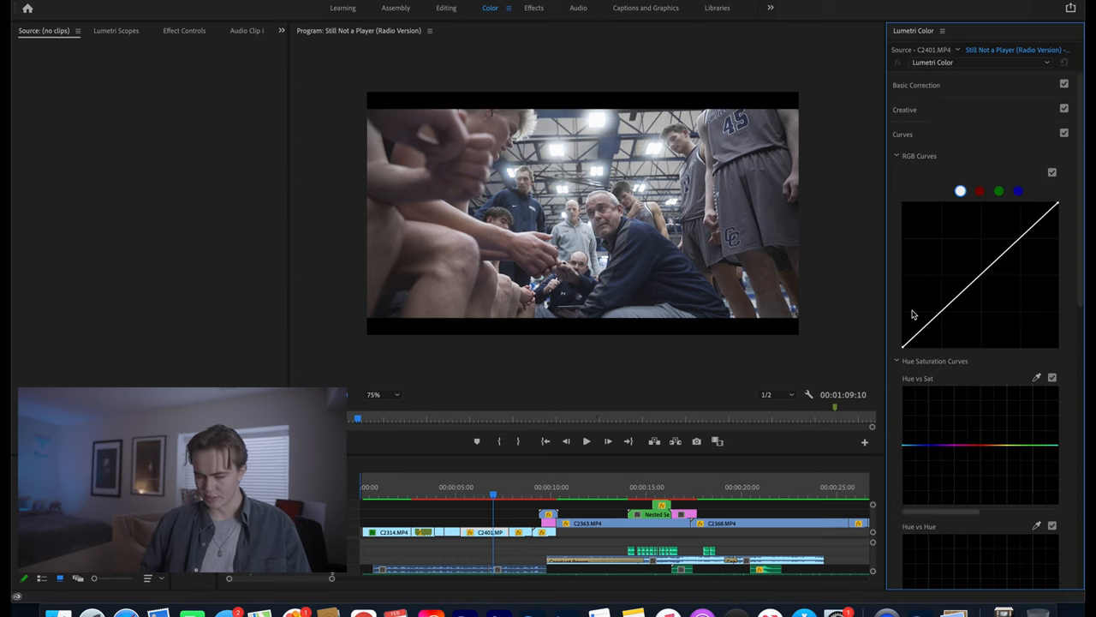
mouse_move(849, 287)
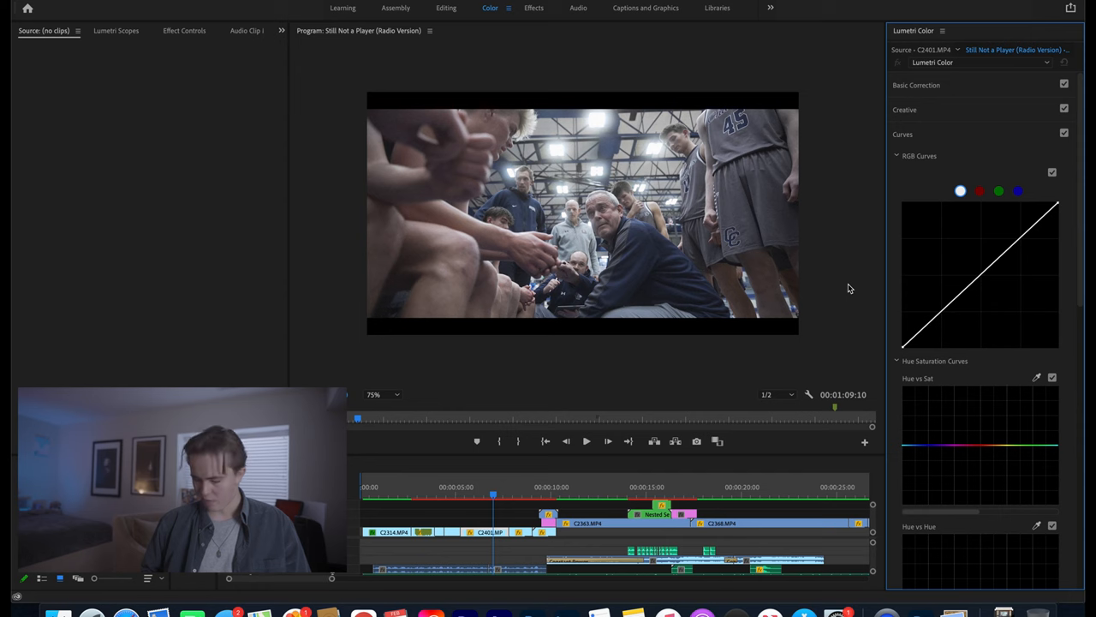
mouse_move(946, 313)
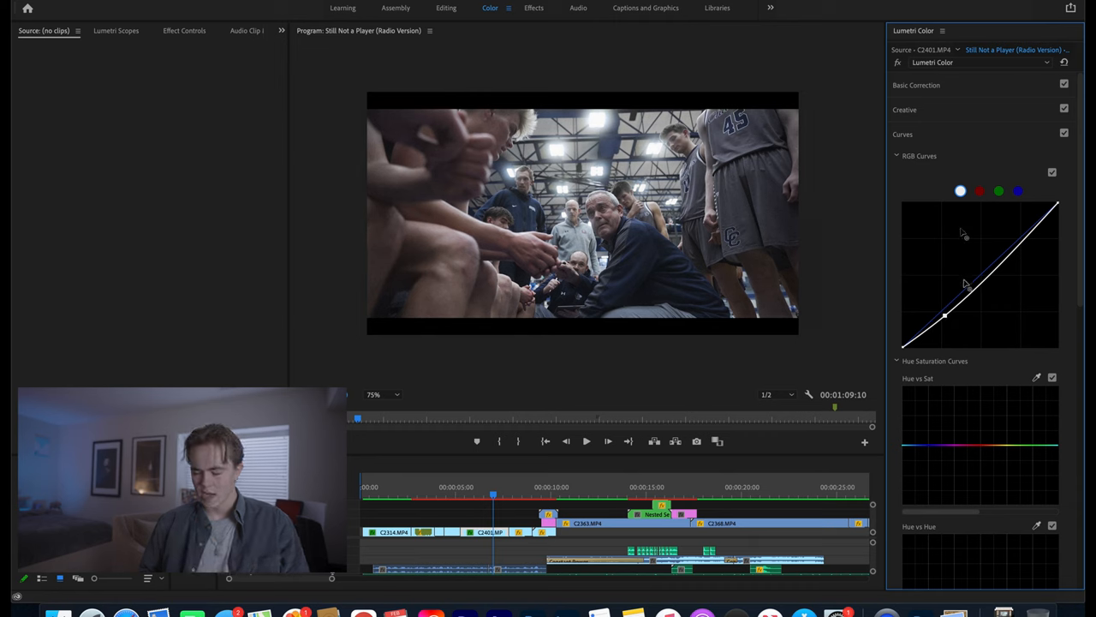
mouse_move(1007, 226)
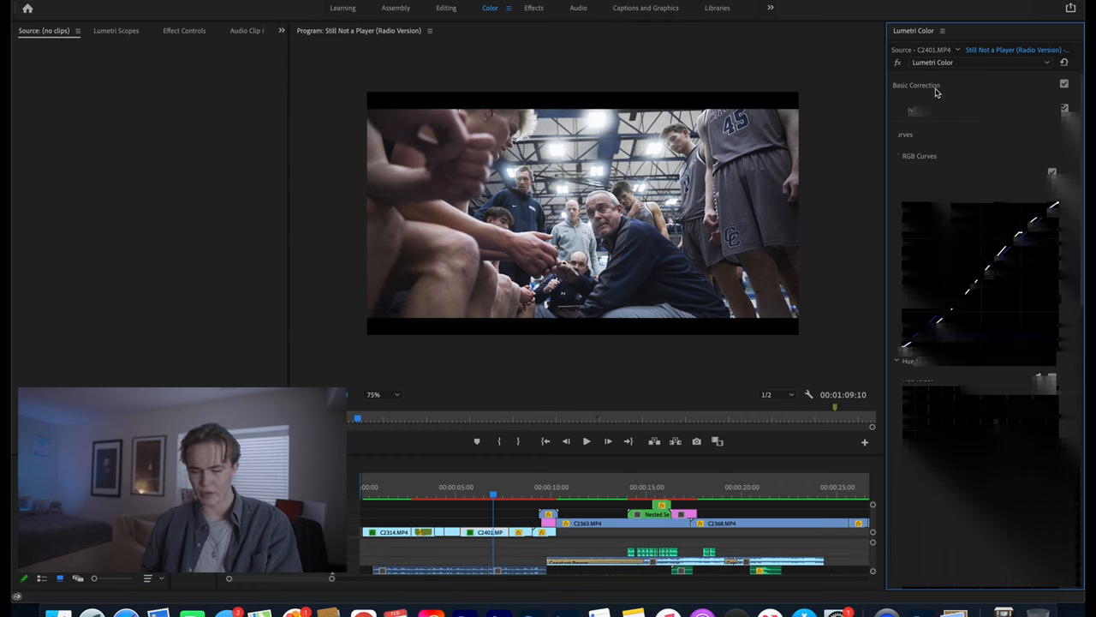
left_click(917, 85)
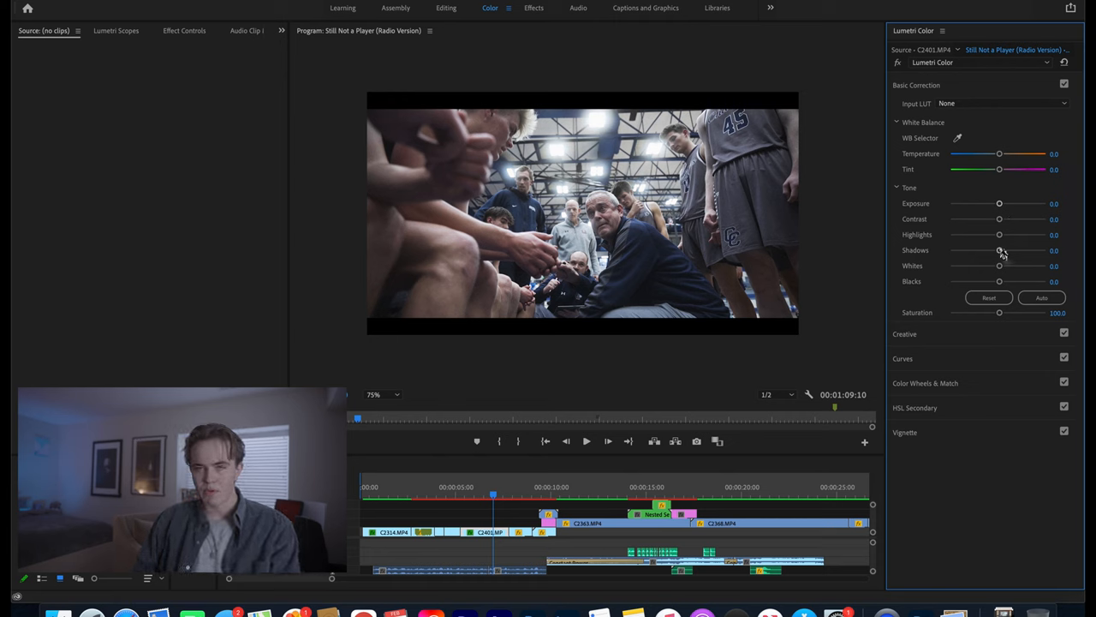
left_click_drag(998, 234, 1009, 235)
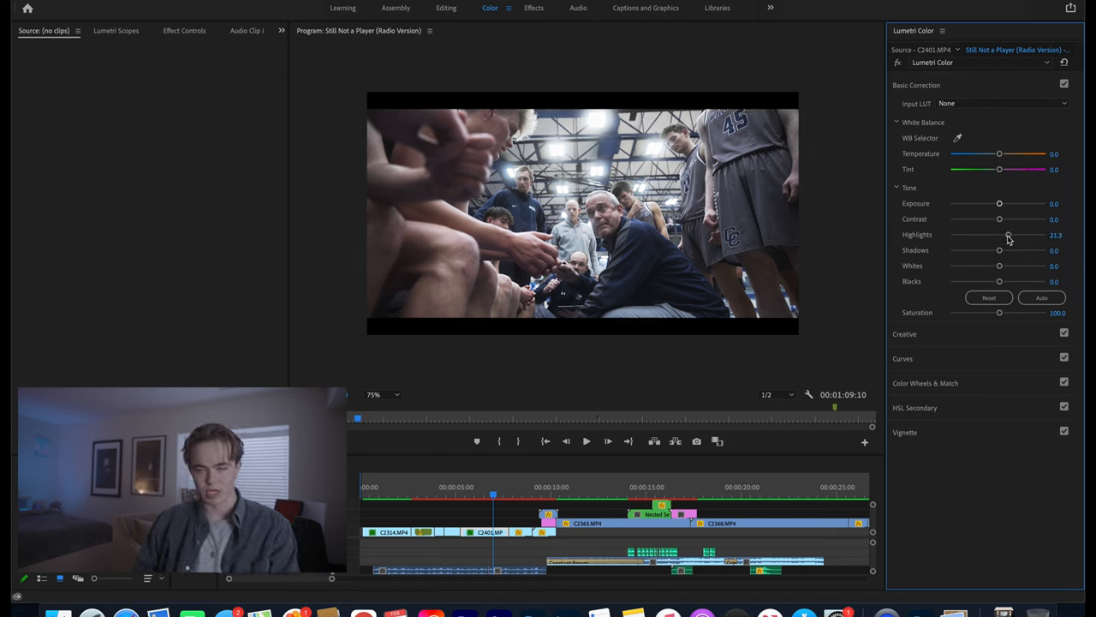
left_click_drag(999, 266, 1007, 266)
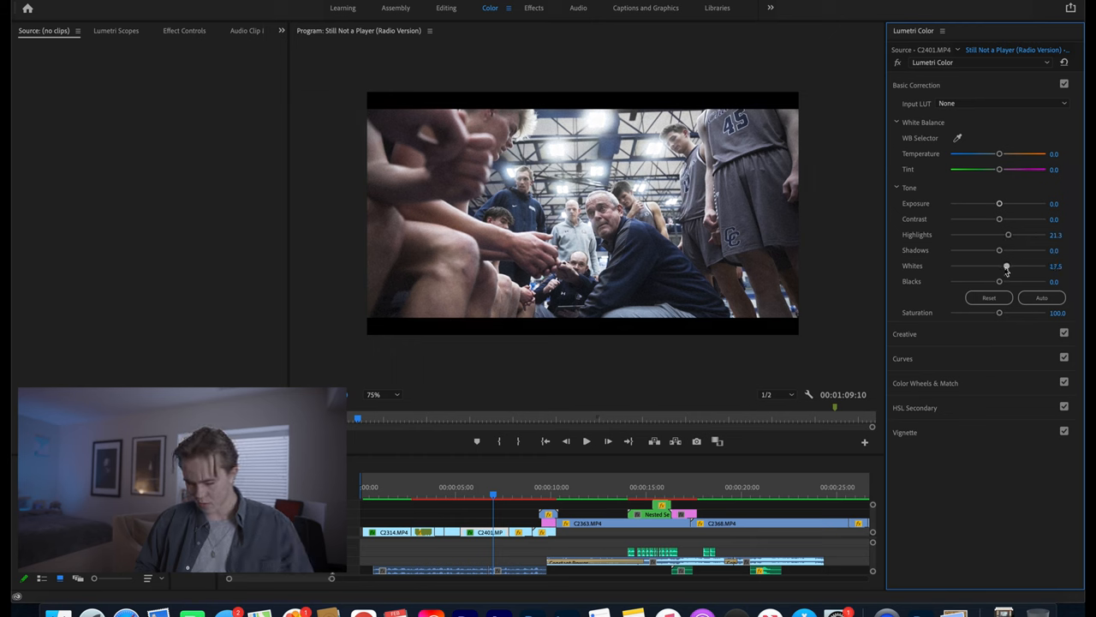
left_click_drag(1007, 265, 1001, 265)
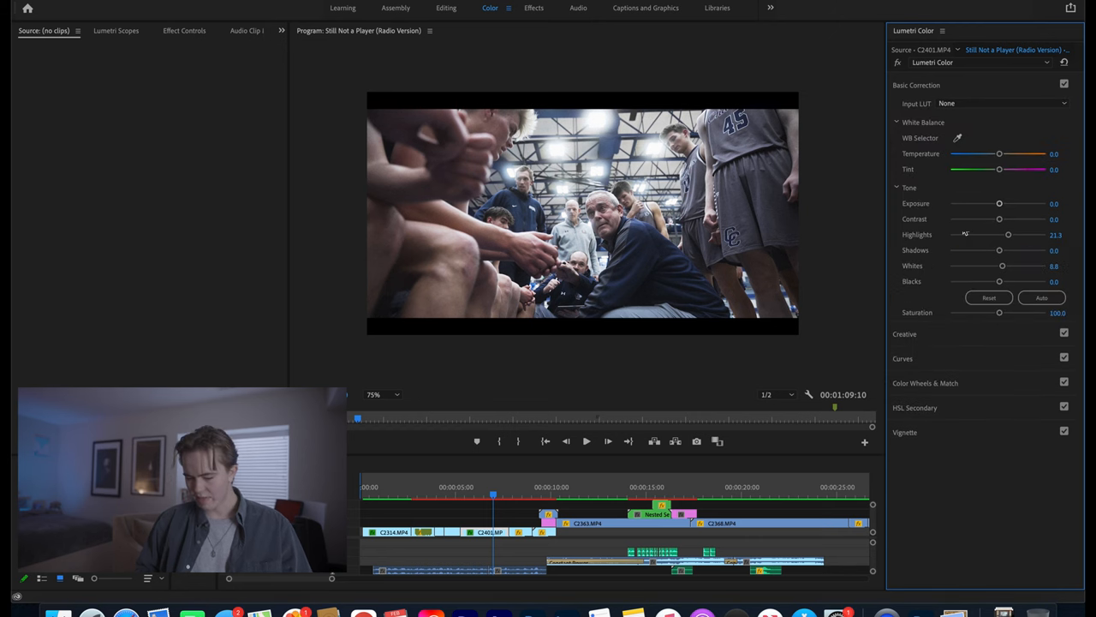
Expand Creative and set the huddle clip's saturation to about 117.5
left_click(916, 85)
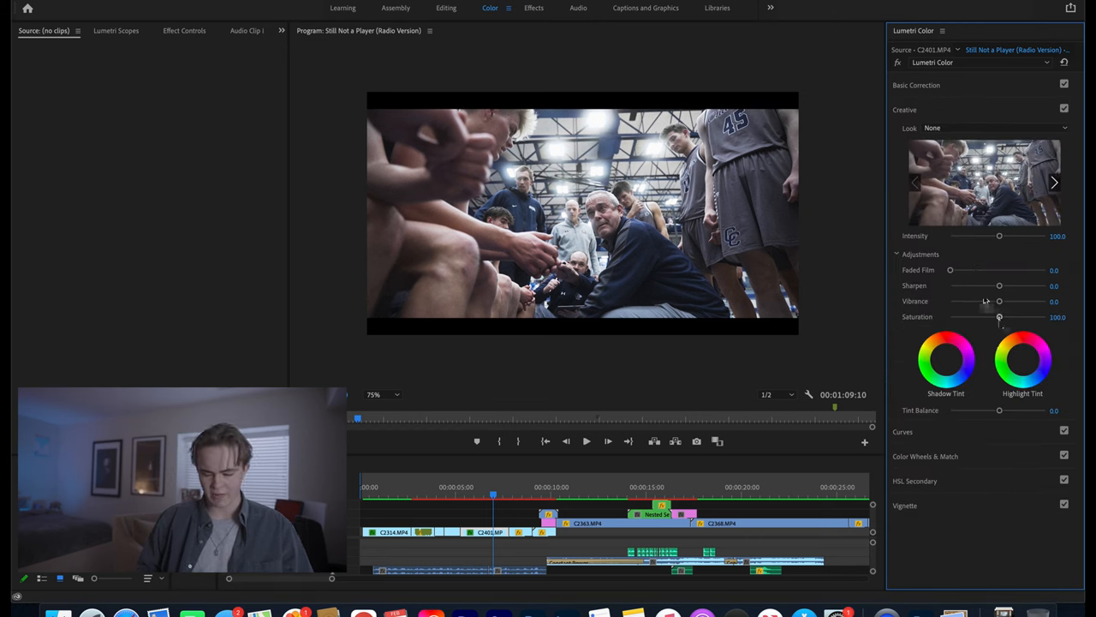
left_click_drag(1000, 317, 1007, 317)
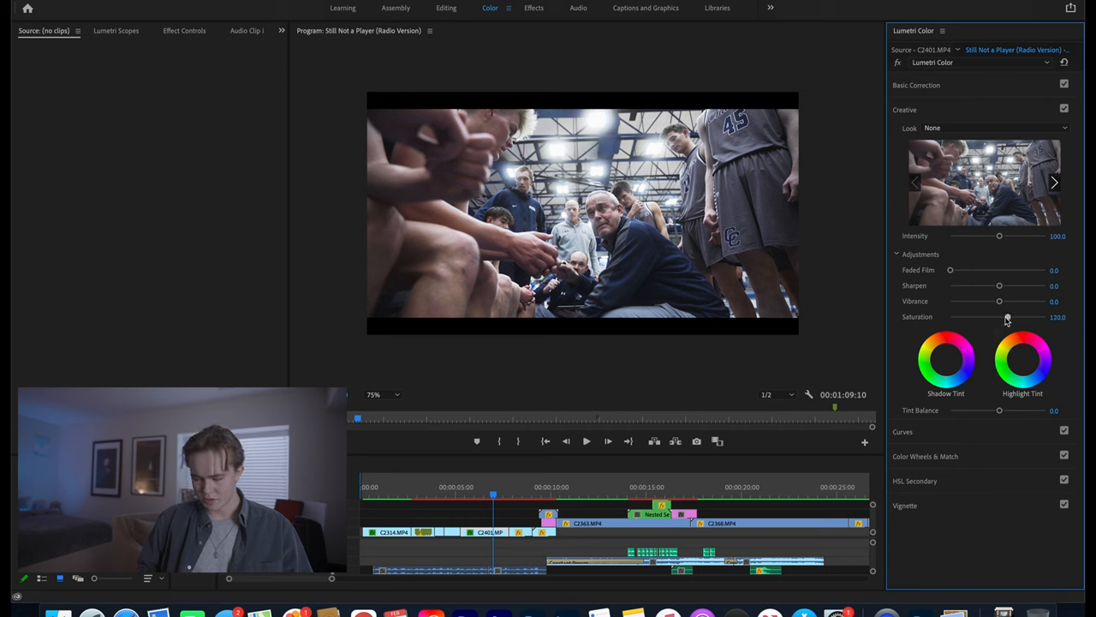
left_click_drag(1011, 317, 1007, 316)
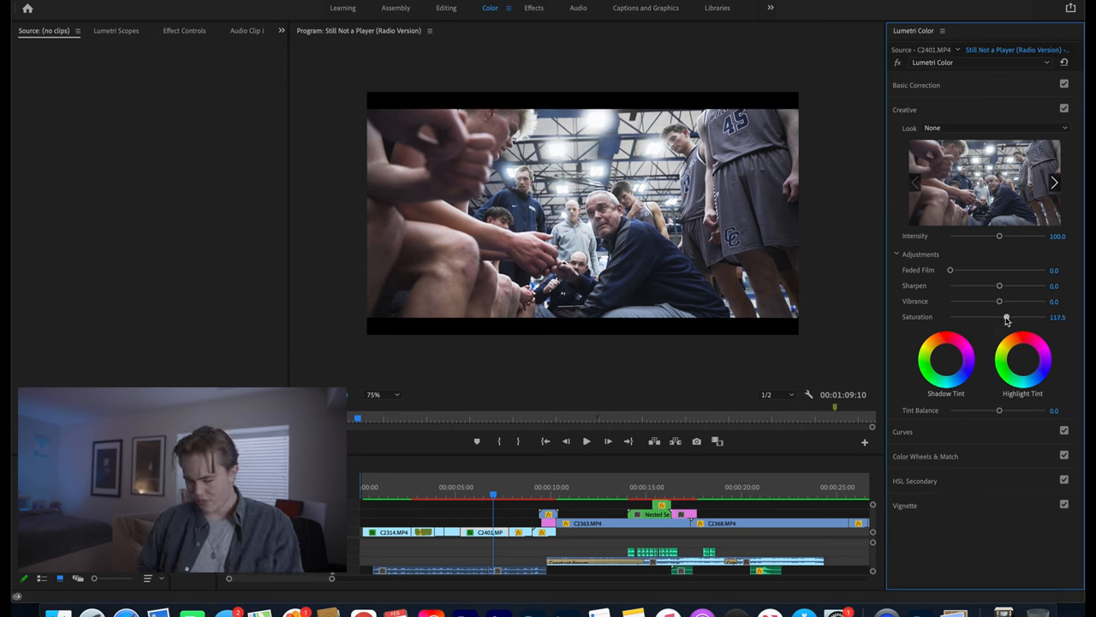
left_click_drag(1008, 317, 1005, 317)
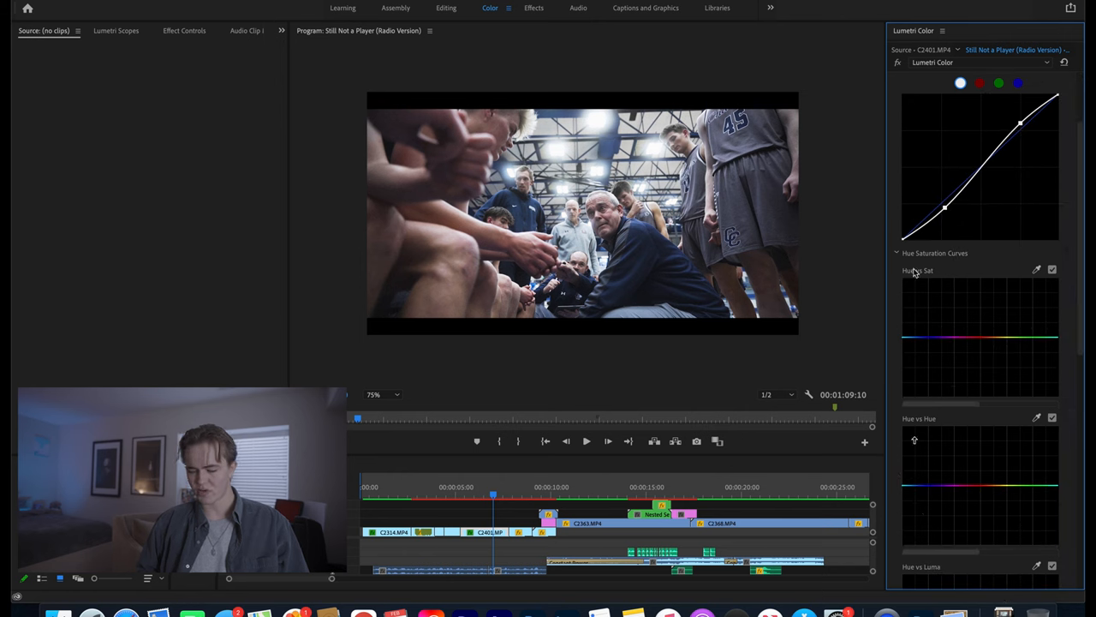
Add control points on the huddle clip's Hue vs Sat and Hue vs Hue curves
scroll("down", 3)
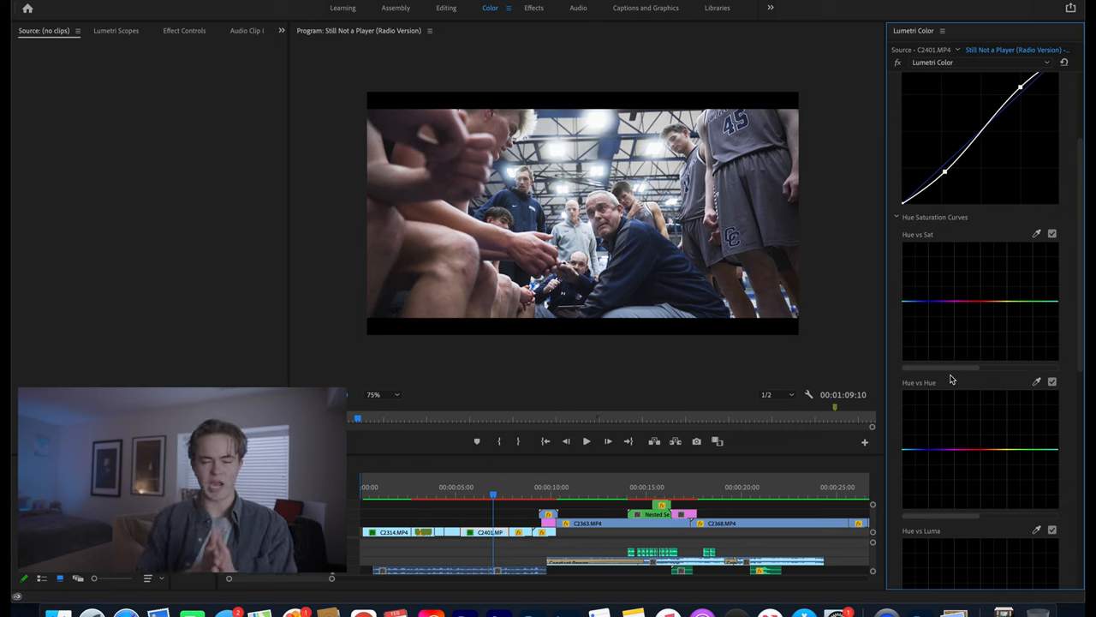
left_click(921, 310)
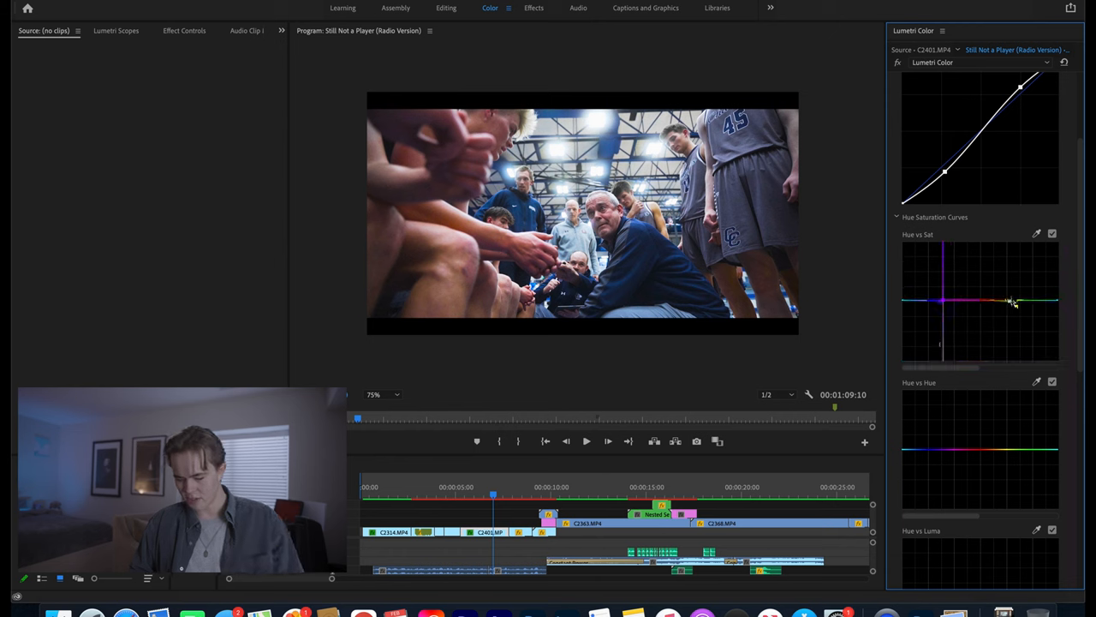
left_click_drag(1010, 300, 1010, 265)
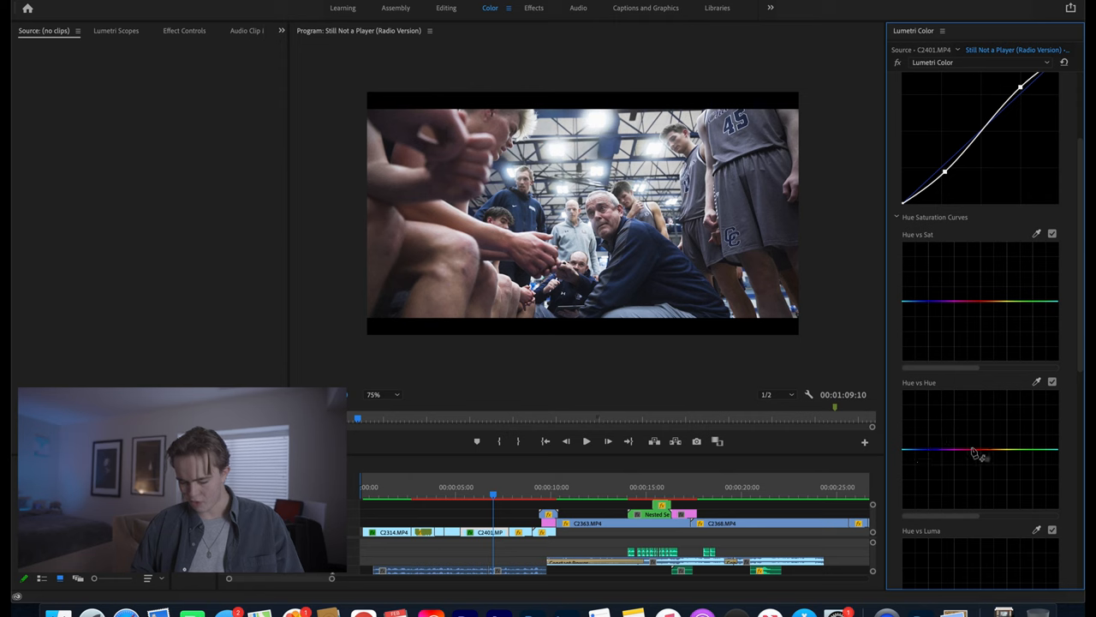
left_click(1036, 451)
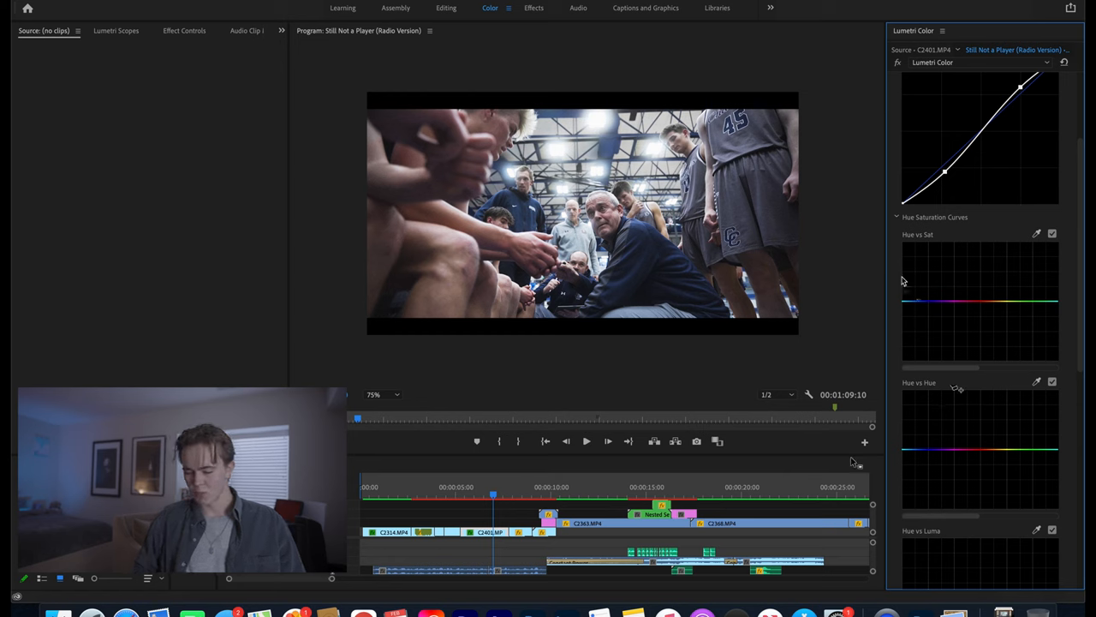
mouse_move(906, 458)
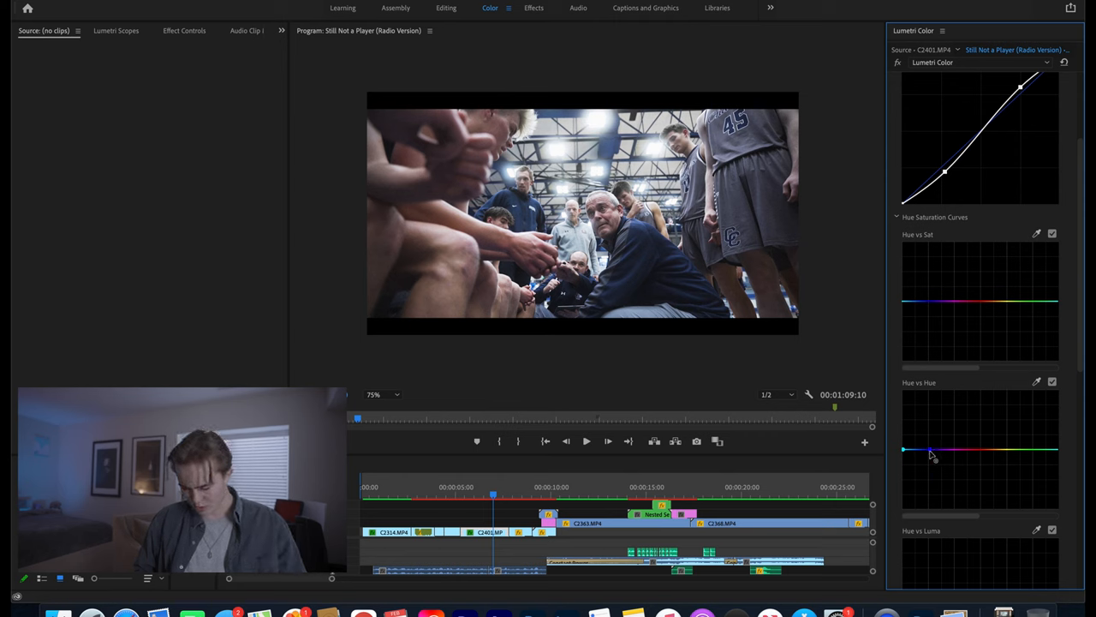
Shift the blue range on the Hue vs Hue curve and lower blue saturation
left_click(903, 449)
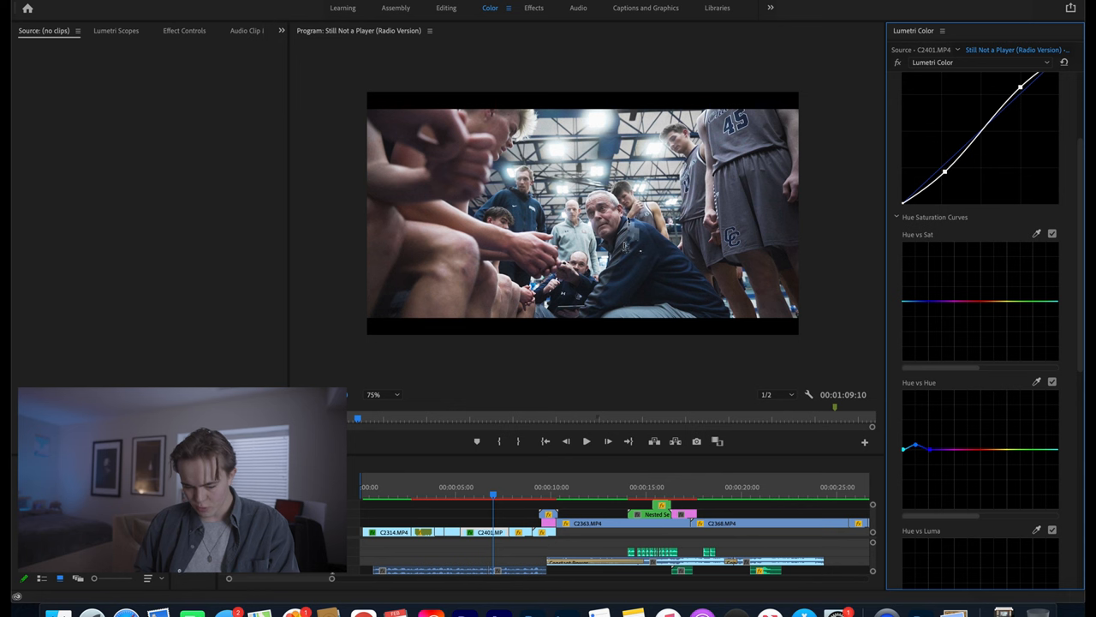
left_click(383, 394)
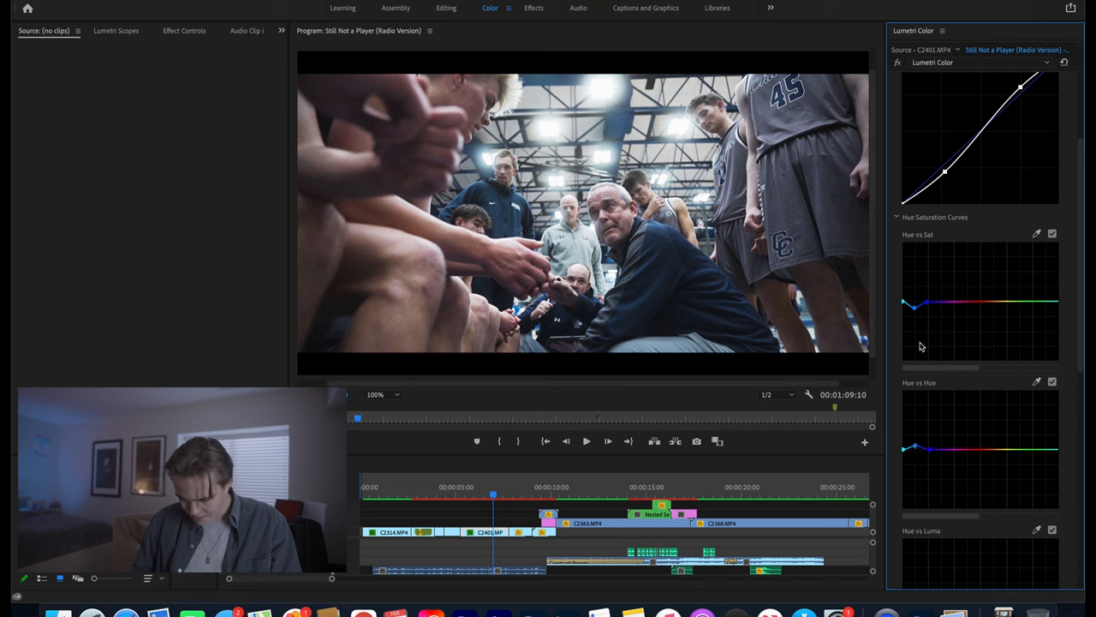
mouse_move(959, 292)
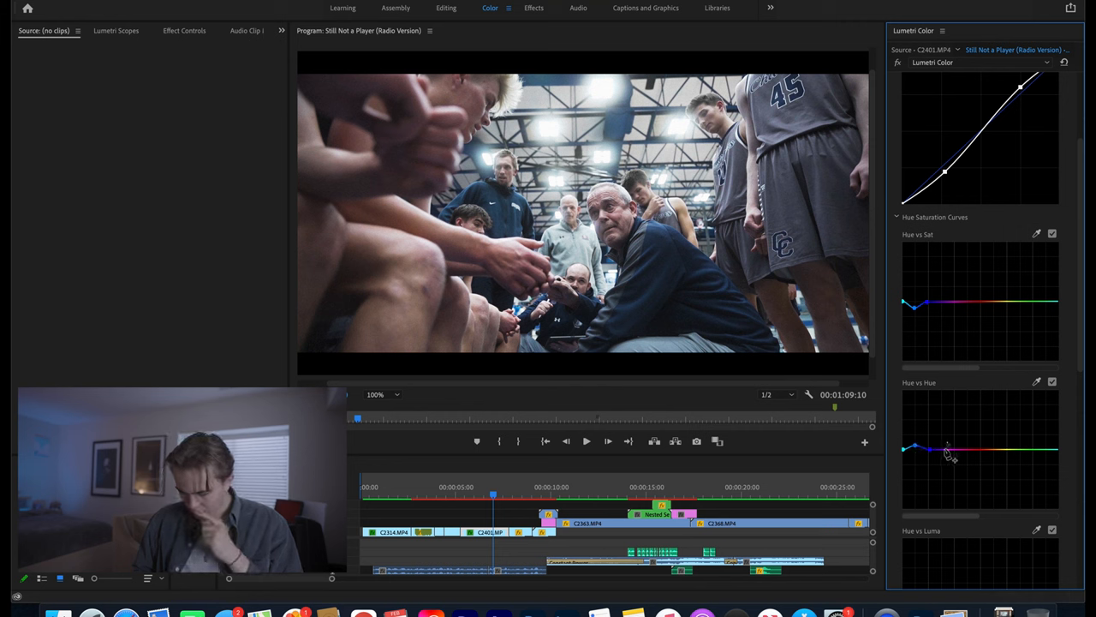
left_click(949, 456)
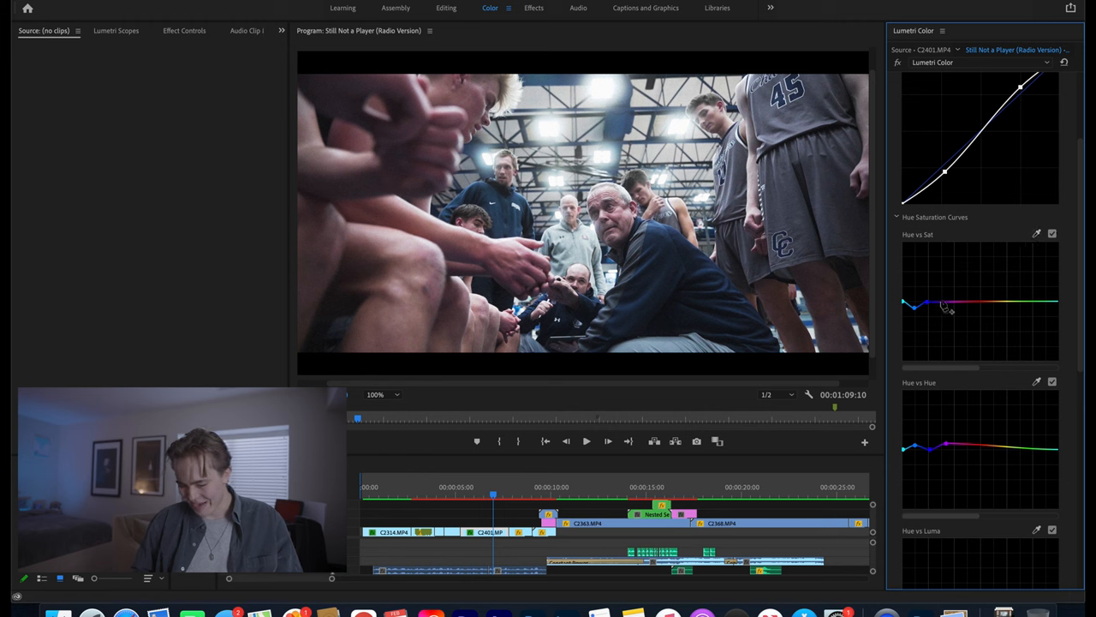
left_click(943, 303)
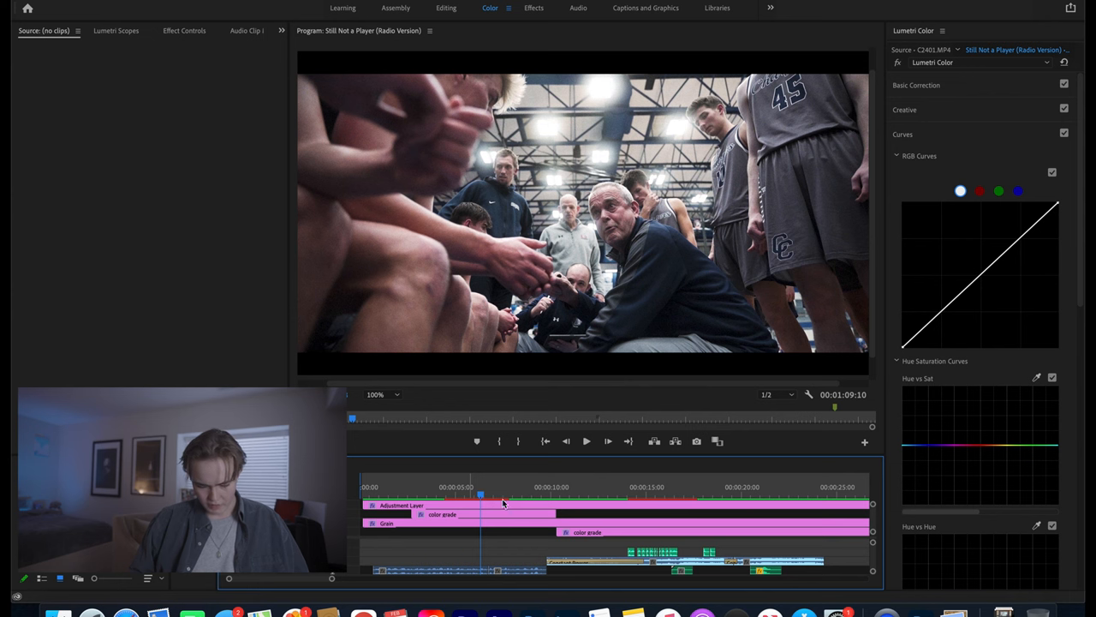
Select the top Adjustment Layer clip above the reel's footage
left_click(543, 496)
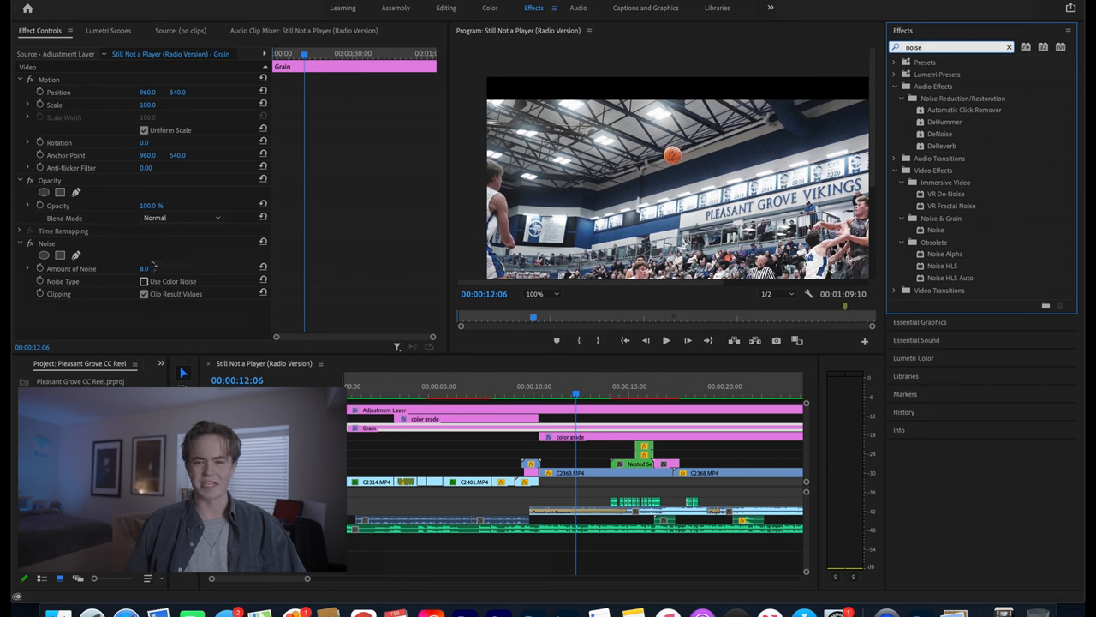
Set the Grain layer's Noise amount to 100, toggle color noise, then settle on 8.0
type("100")
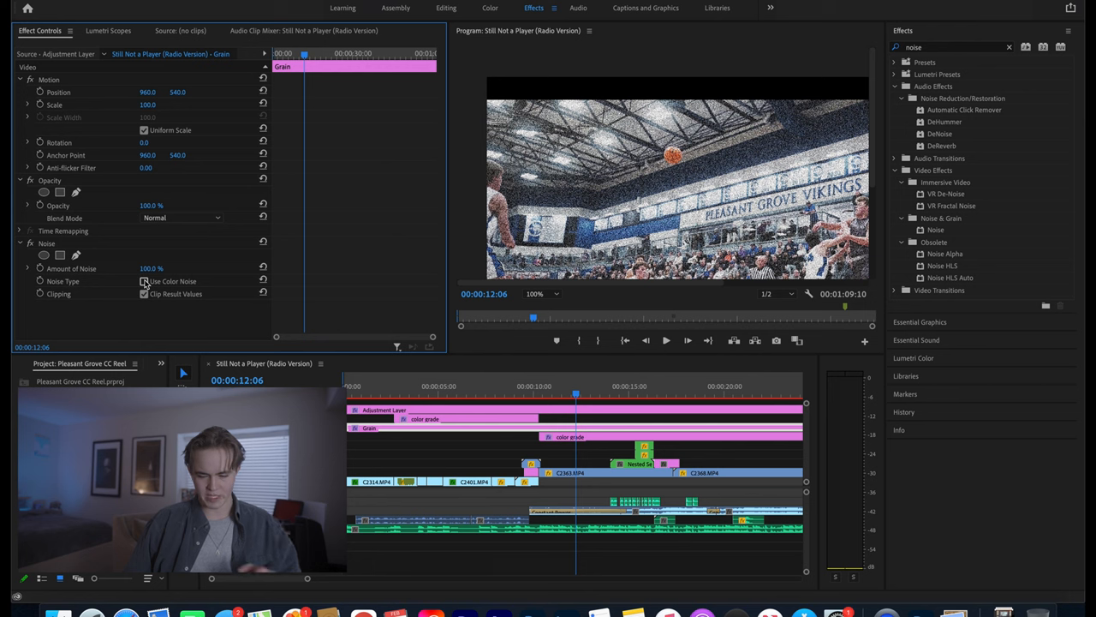
left_click(144, 280)
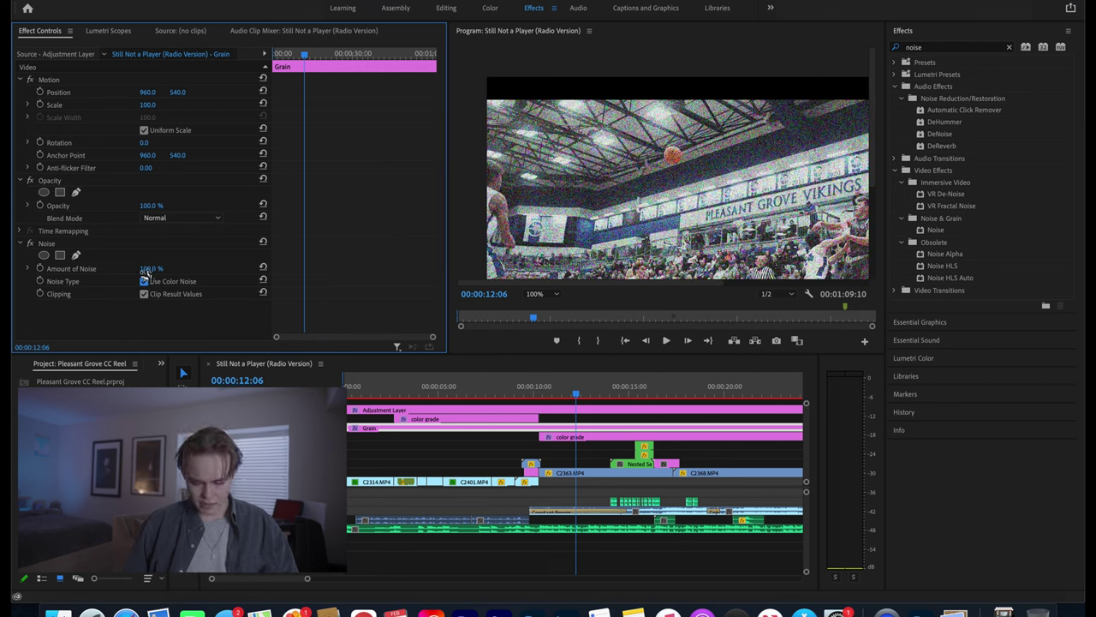
left_click_drag(153, 268, 146, 268)
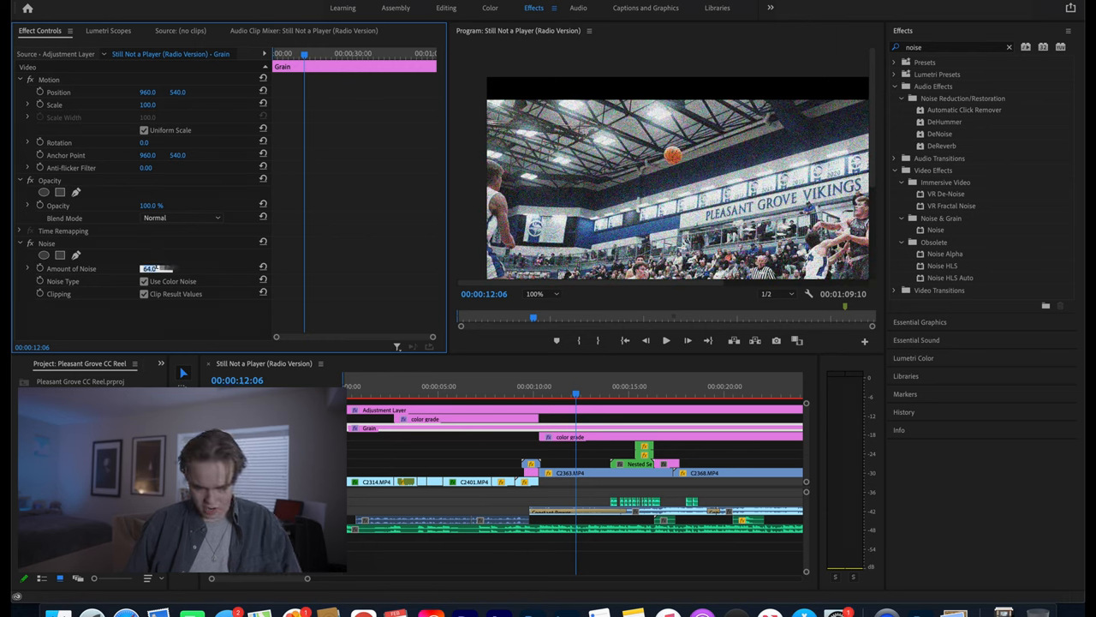
type("8.0")
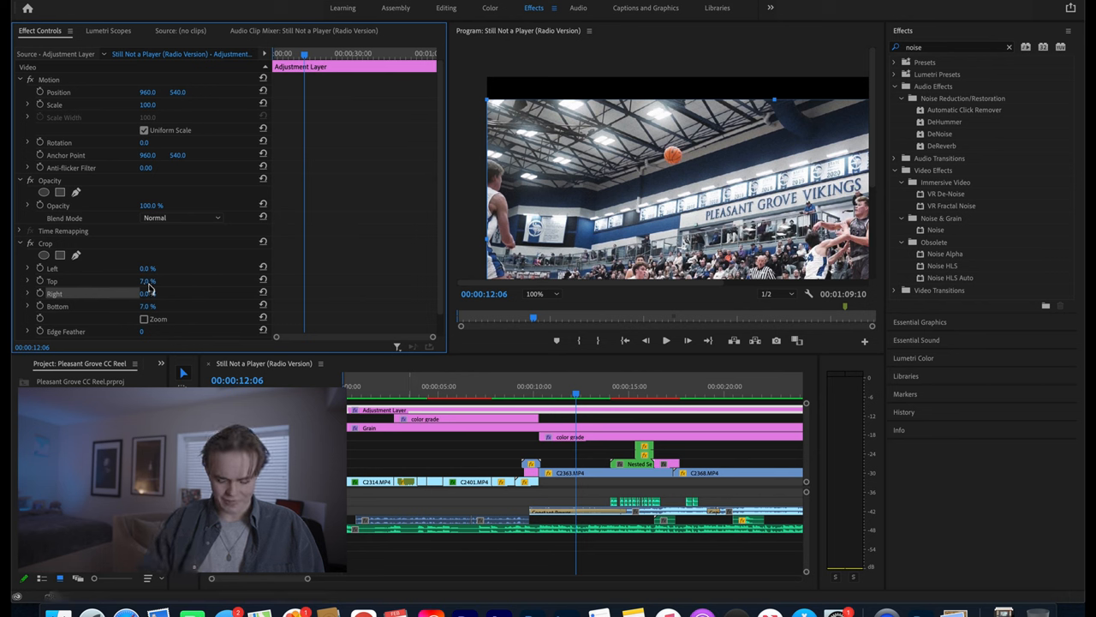
double_click(146, 281)
type("0")
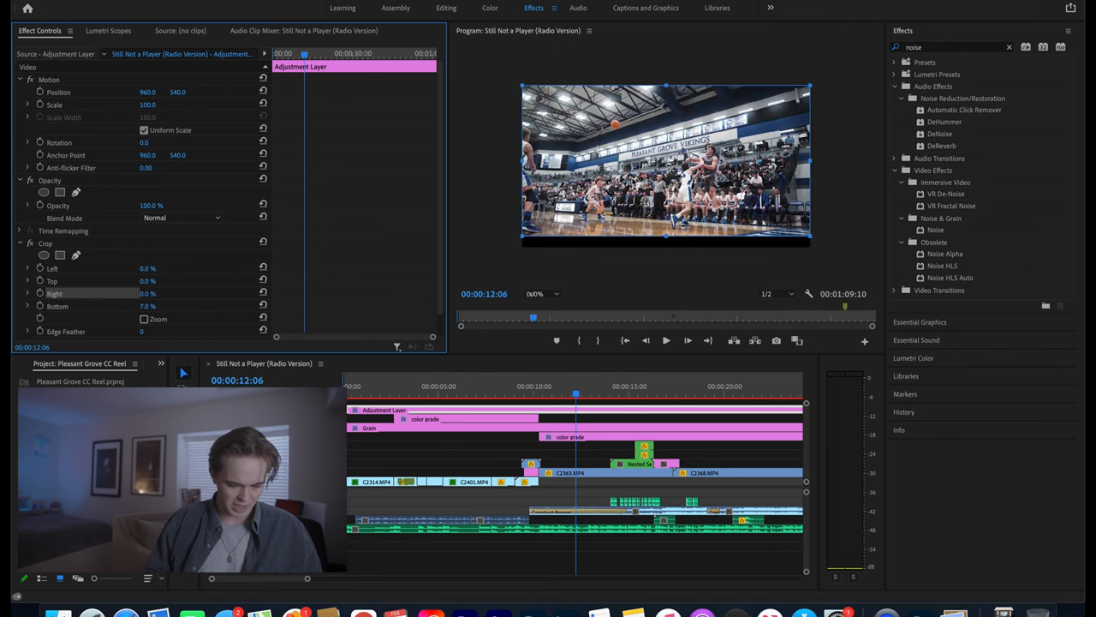
double_click(152, 281)
type("7")
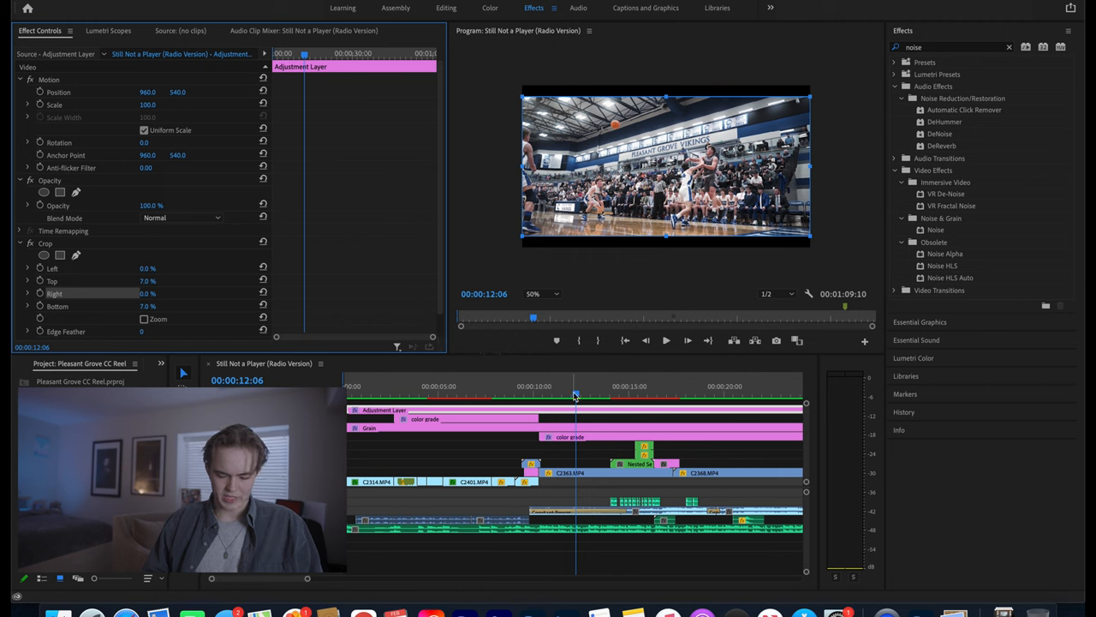
left_click(614, 395)
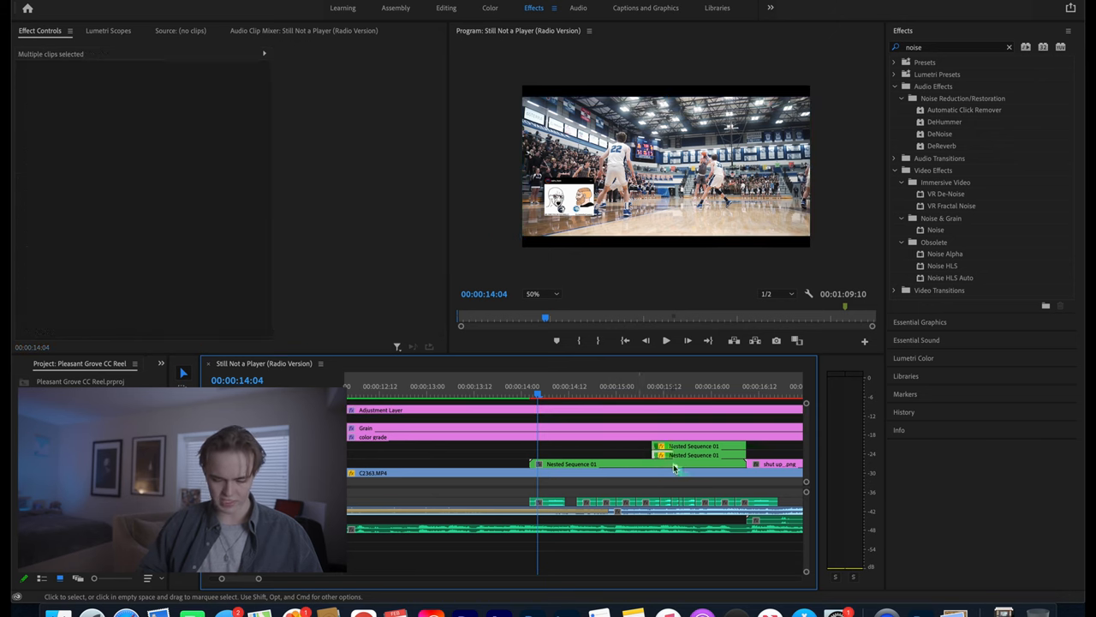
Nest the selected stacked clips as Nested Sequence 02
right_click(674, 463)
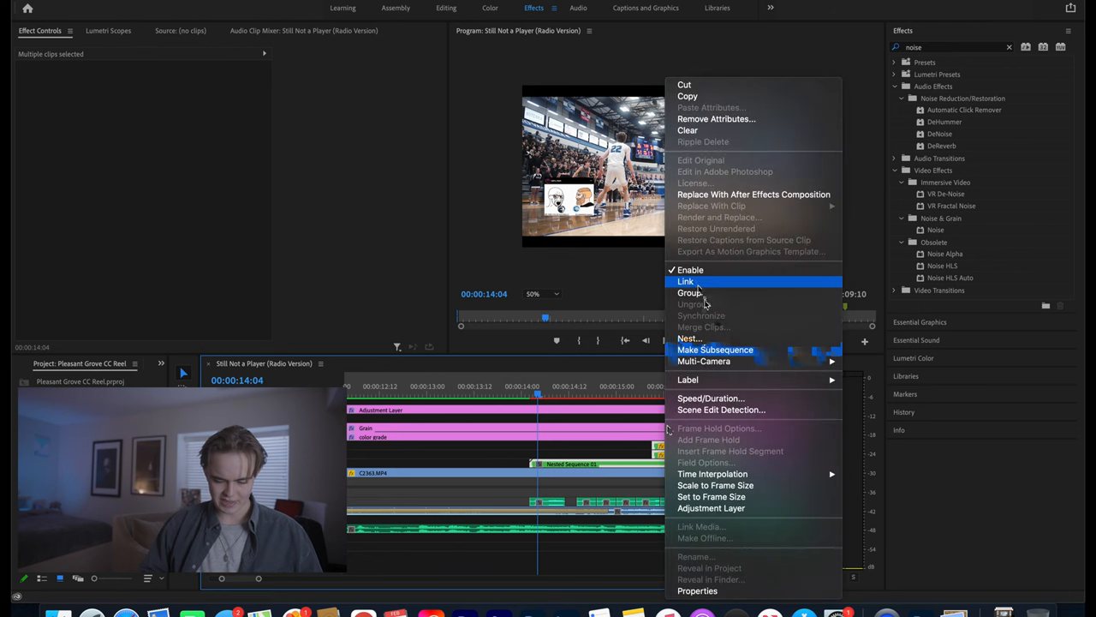
left_click(715, 349)
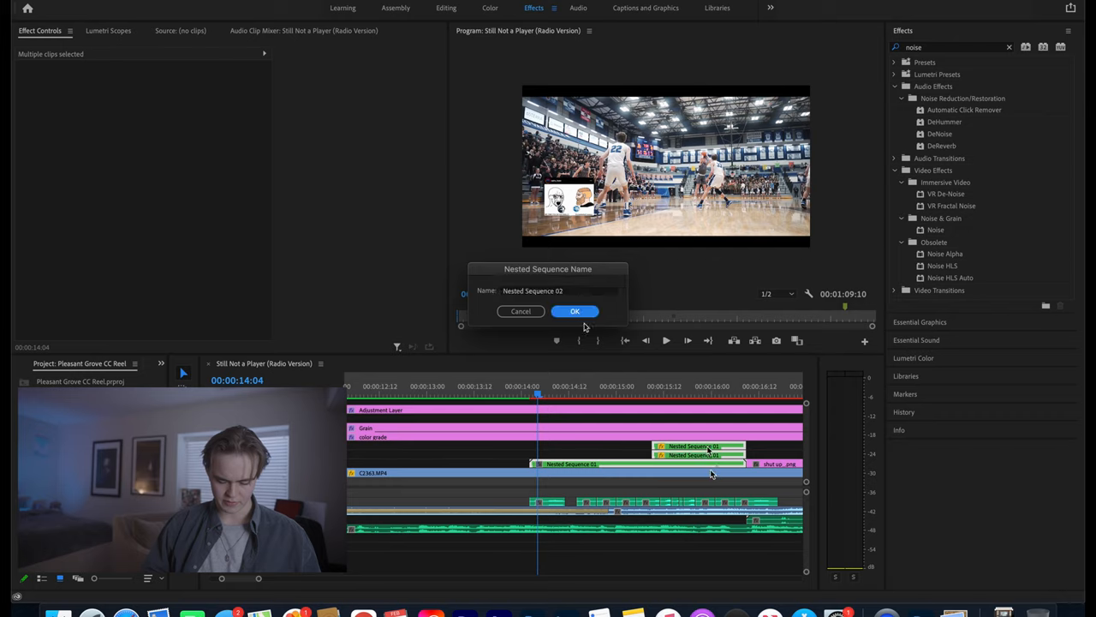
left_click(575, 311)
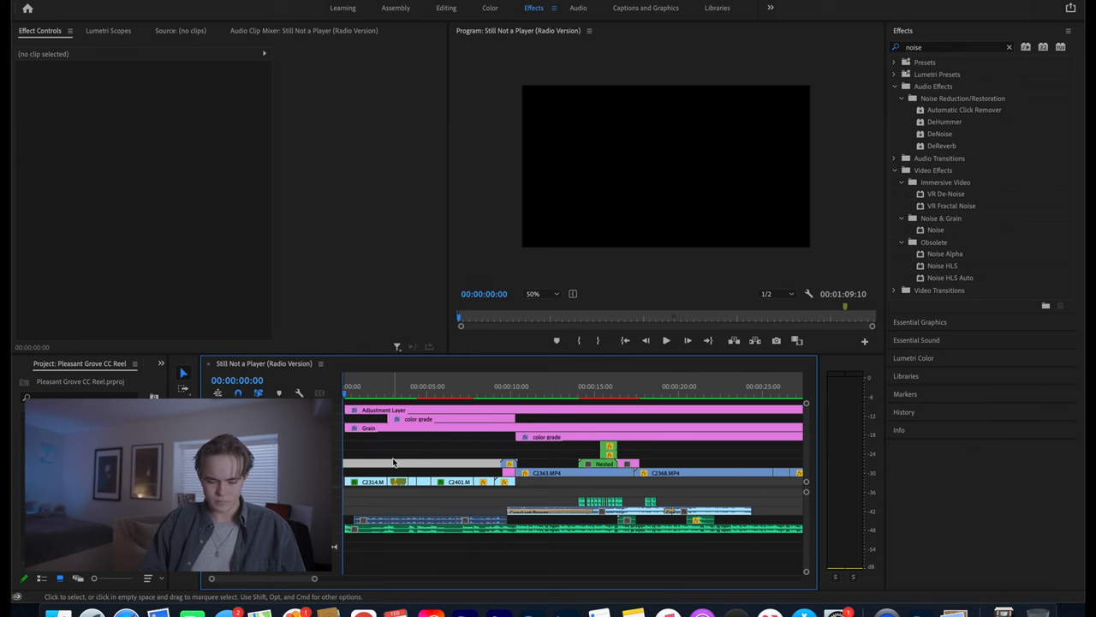
Switch the opening clips' fx badges to Time Remapping > Speed
left_click(666, 340)
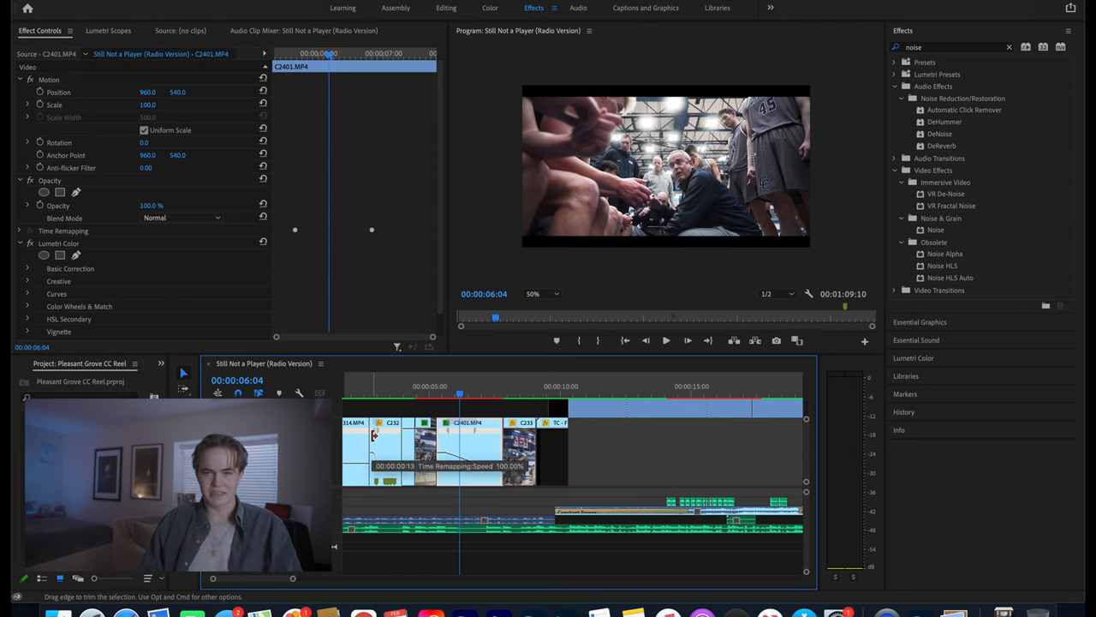
mouse_move(595, 495)
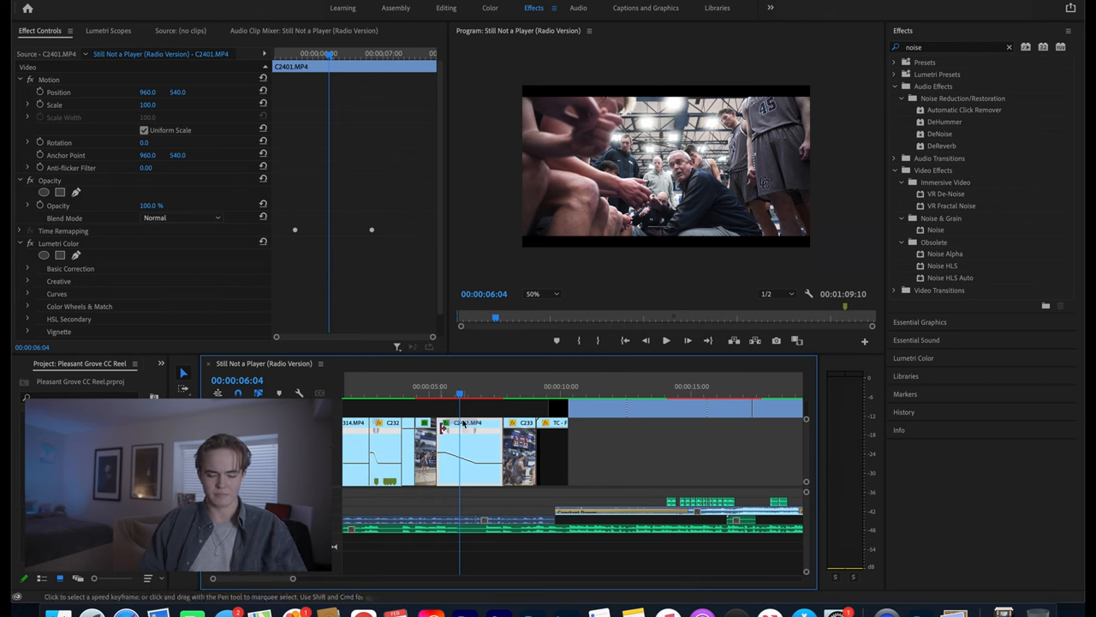
Open the fx badge menu on C2401.MP4 to pick its displayed property
right_click(450, 427)
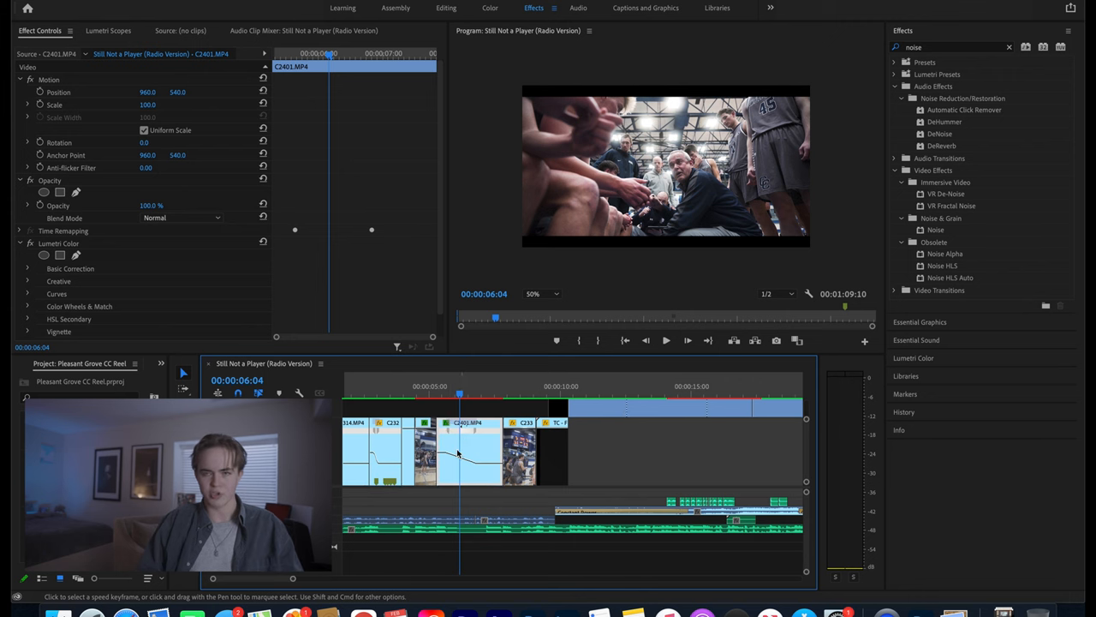
mouse_move(459, 452)
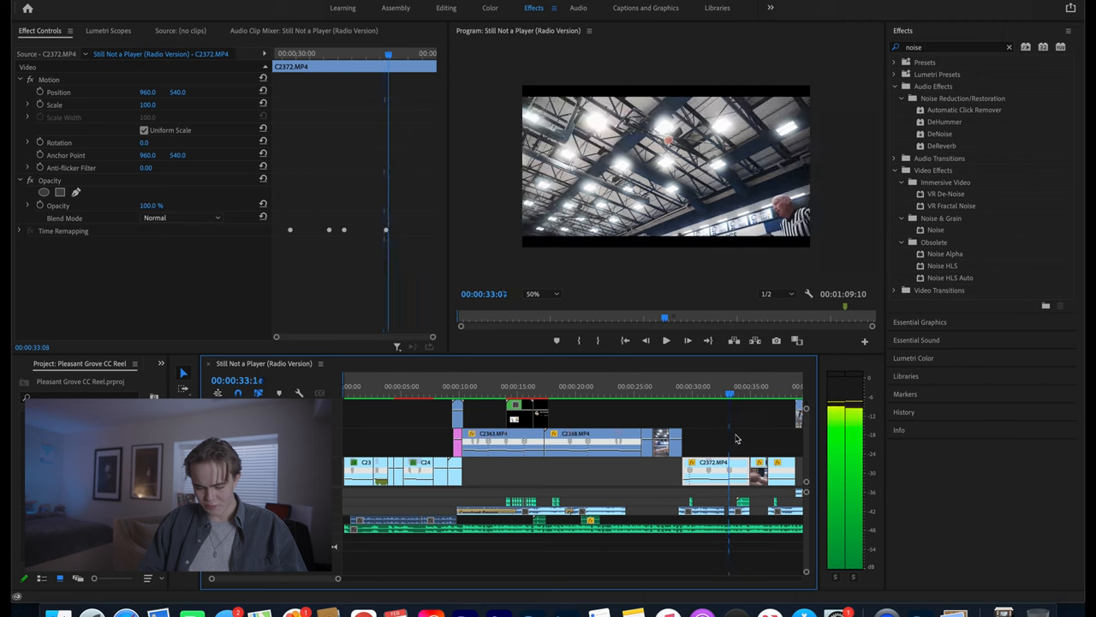
Switch to the audio mixing workspace and briefly play back the sequence
left_click(666, 340)
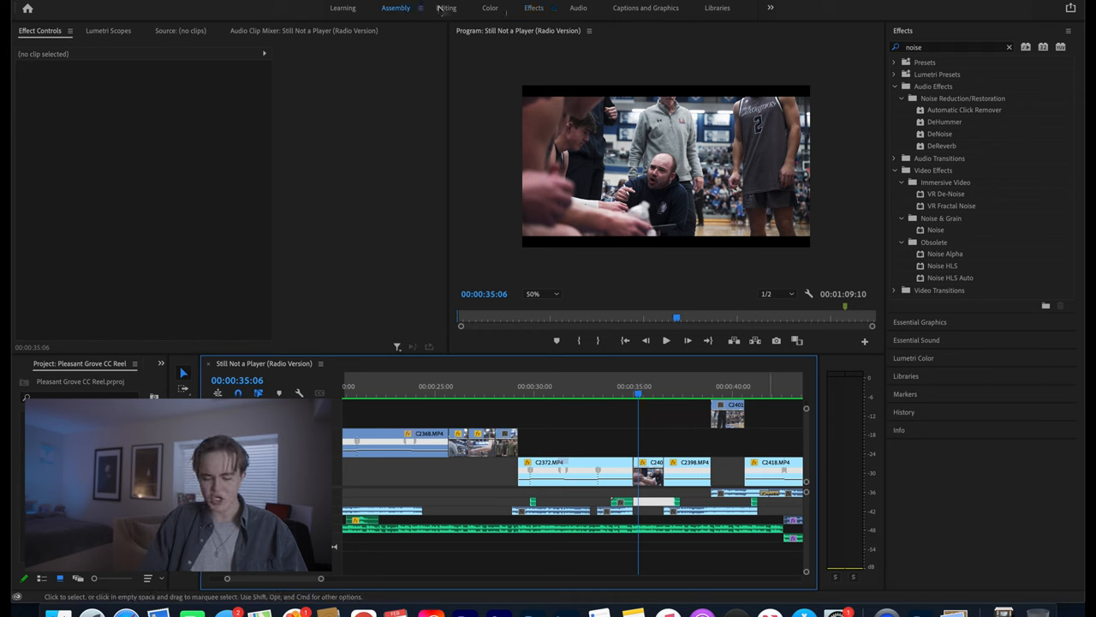
left_click(578, 8)
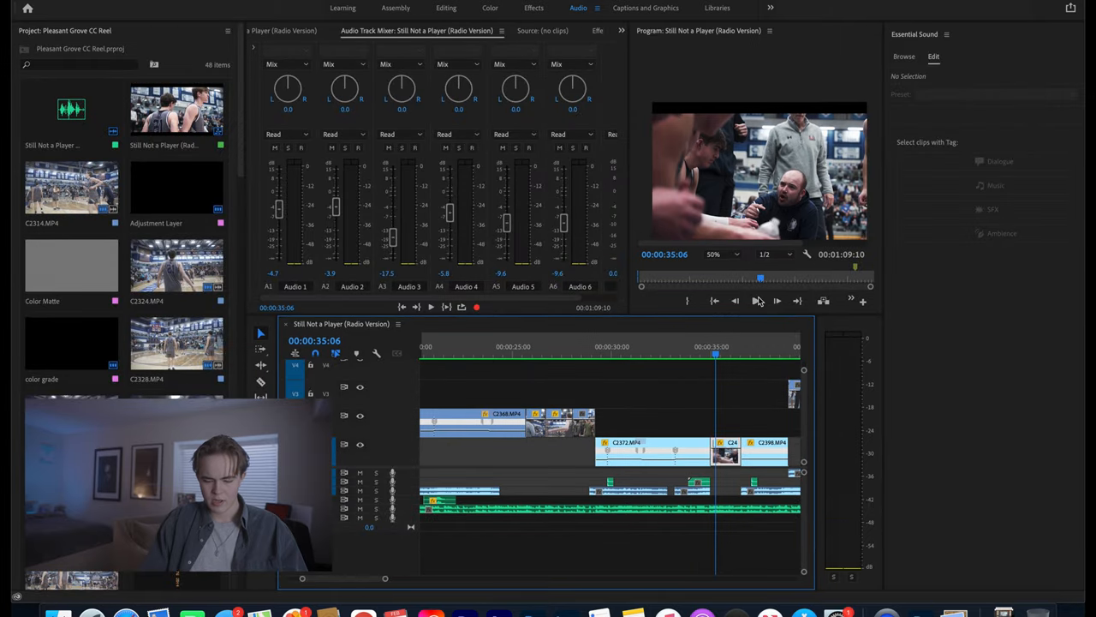
left_click(756, 301)
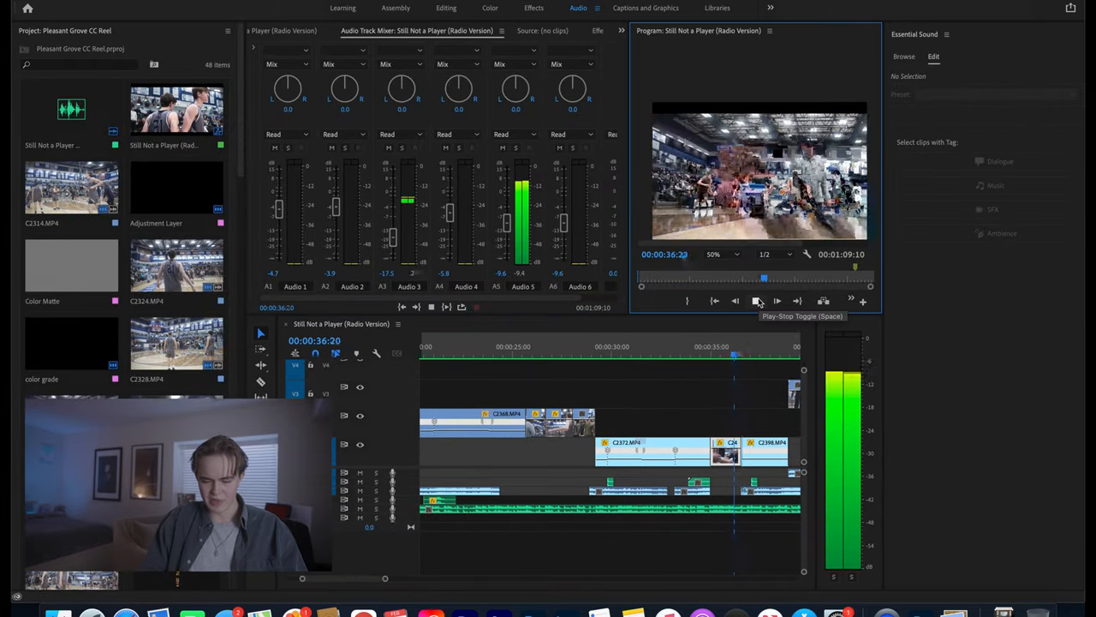
left_click(757, 301)
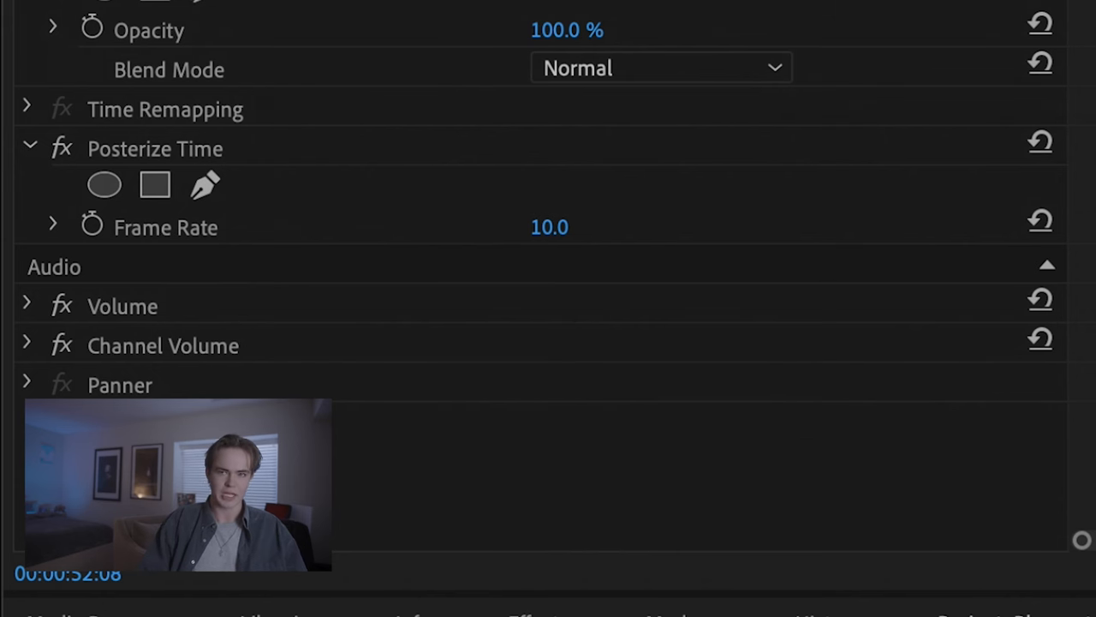
mouse_move(450, 238)
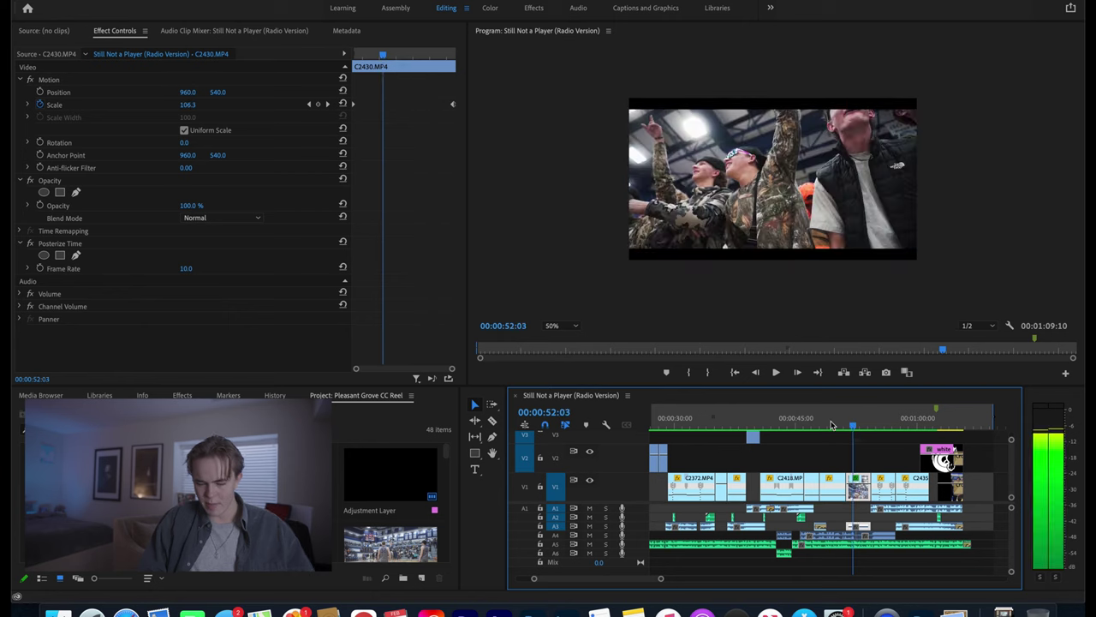
Jump back to the C2418.MP4 shot and select the game-sound audio clip near 43 seconds
left_click(777, 417)
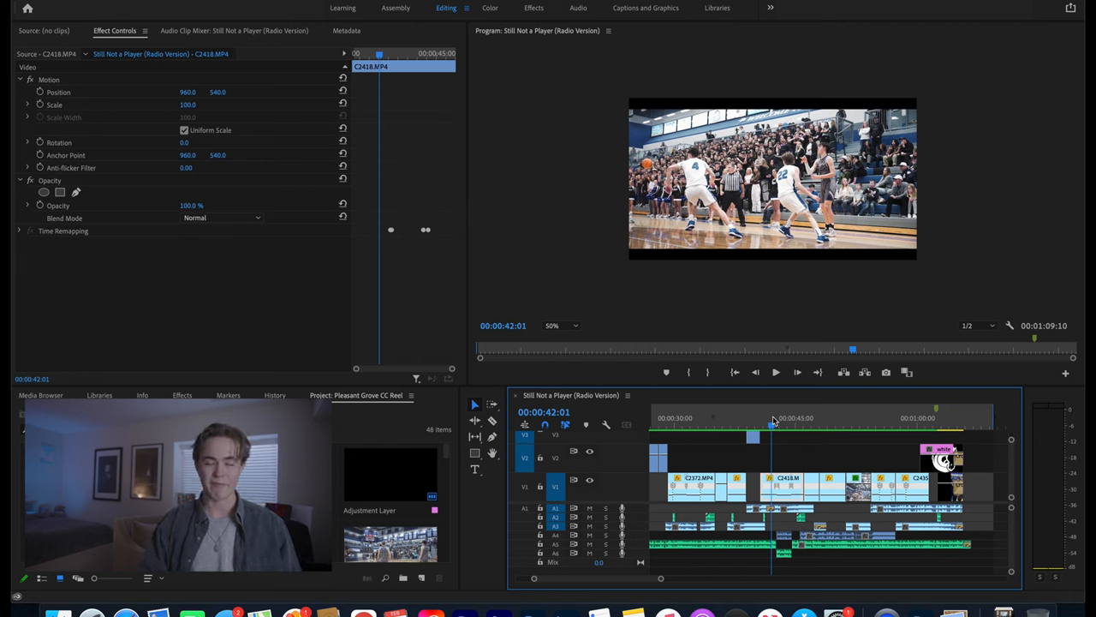
left_click(775, 372)
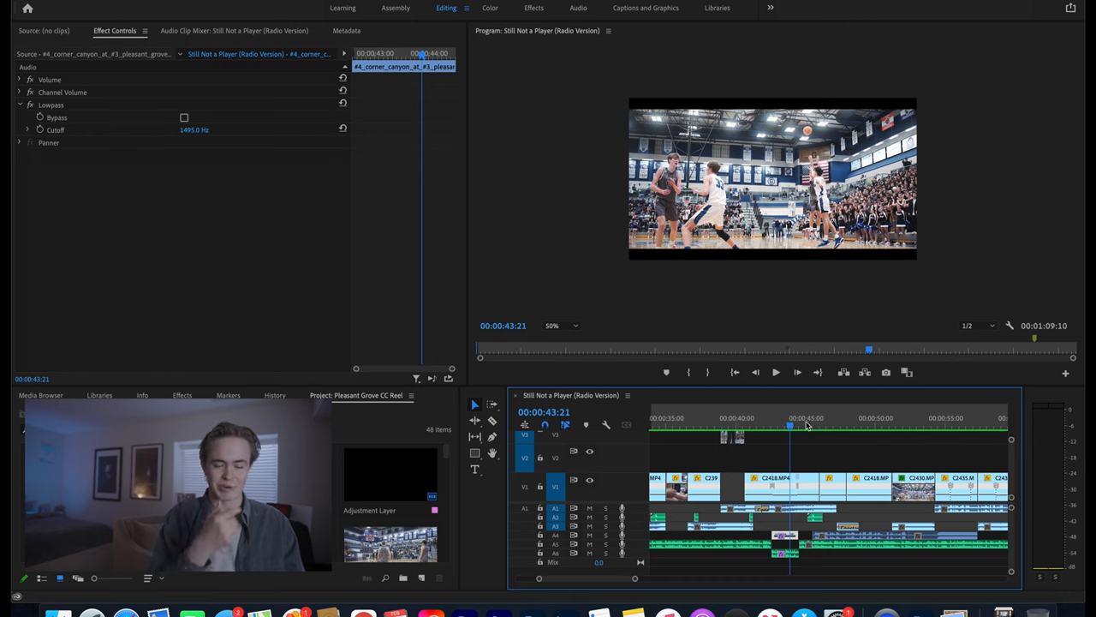
mouse_move(758, 156)
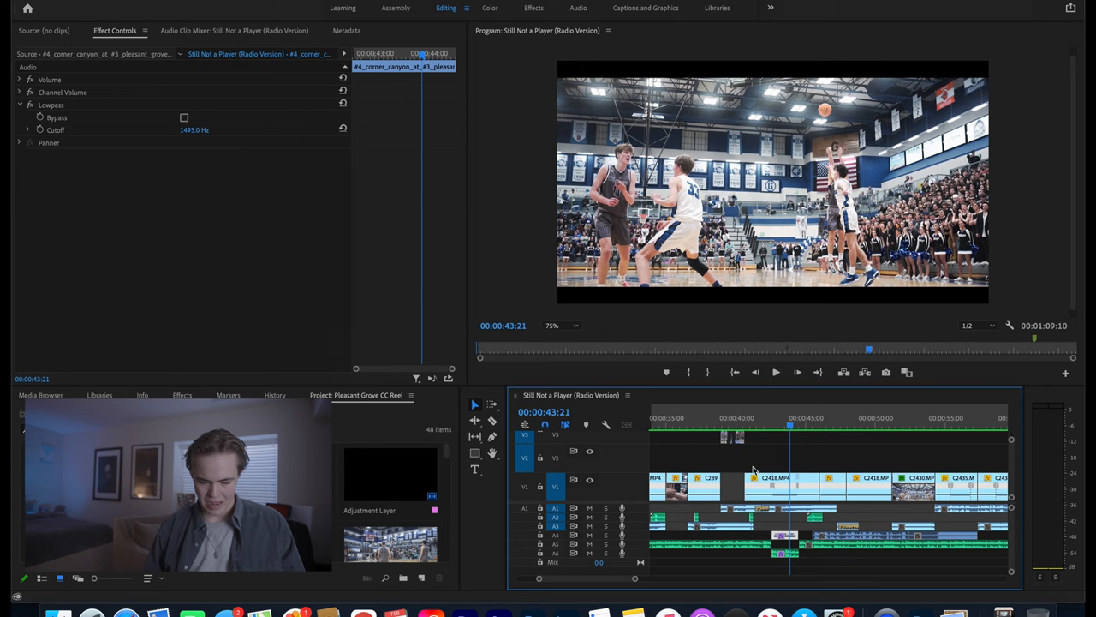
Select C2418.MP4 and move the playhead to the bench celebration moment
left_click(754, 479)
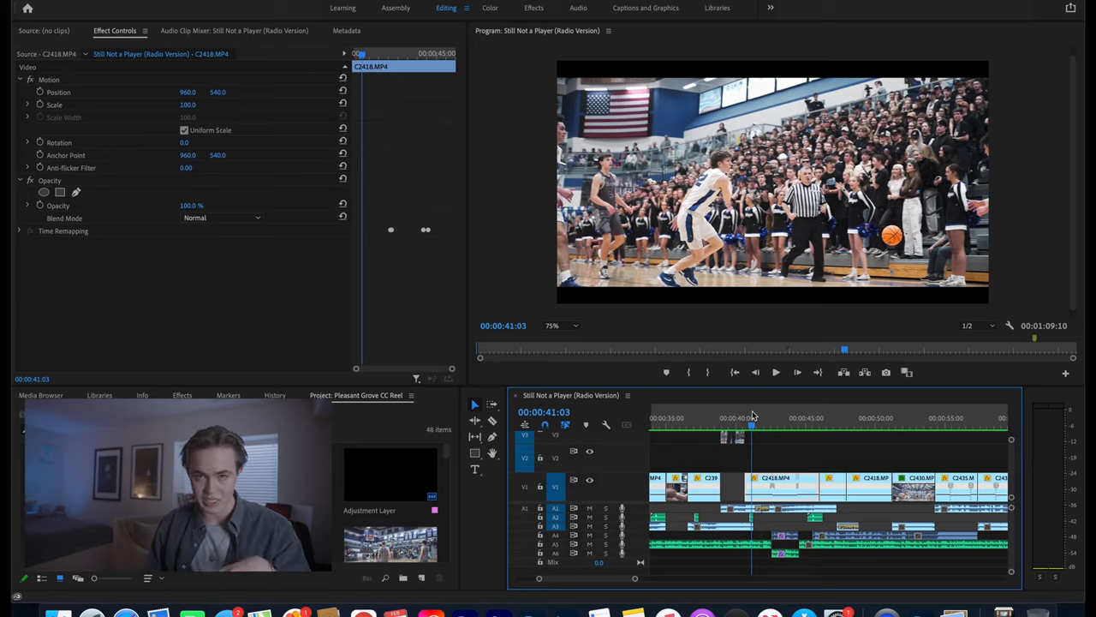
left_click(775, 372)
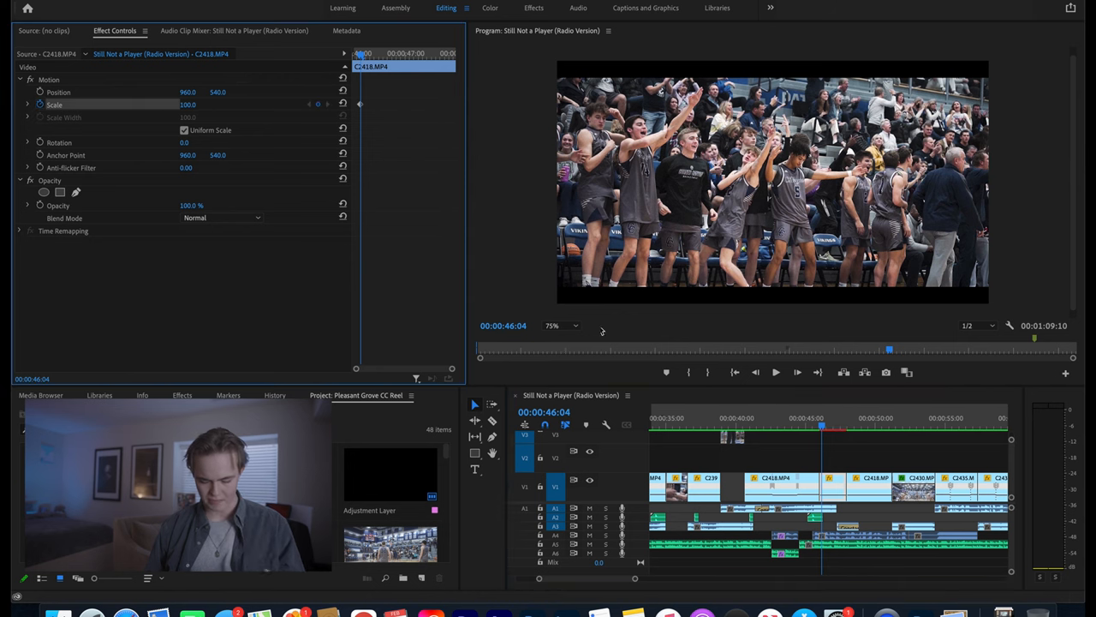
Select C2430.MP4 around 47 seconds and move toward its end for the zoom keyframe
left_click(839, 425)
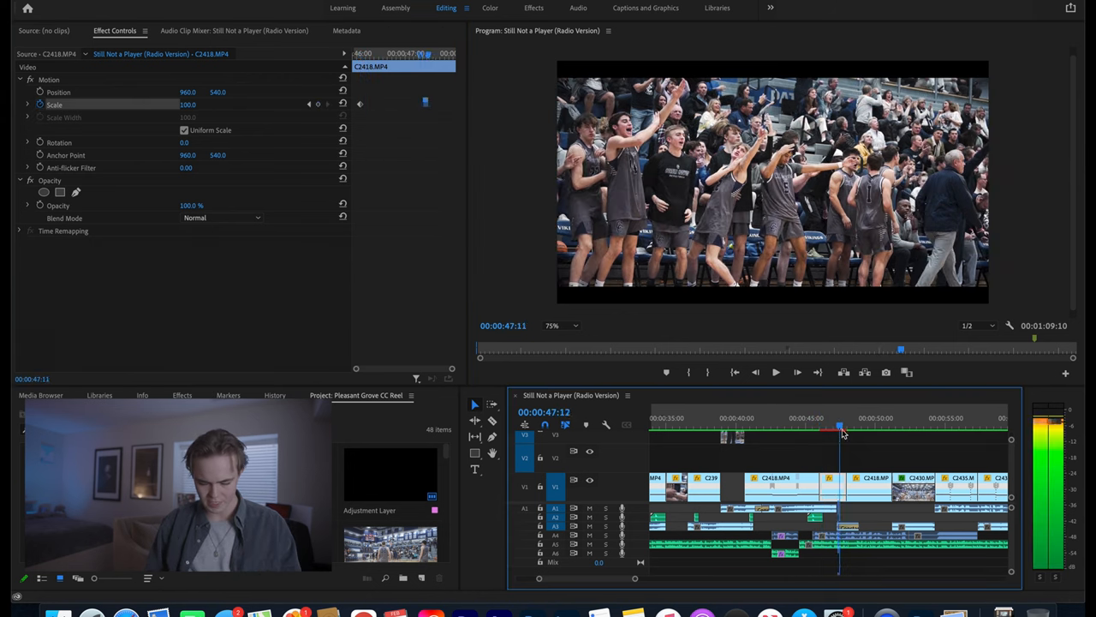
left_click(846, 425)
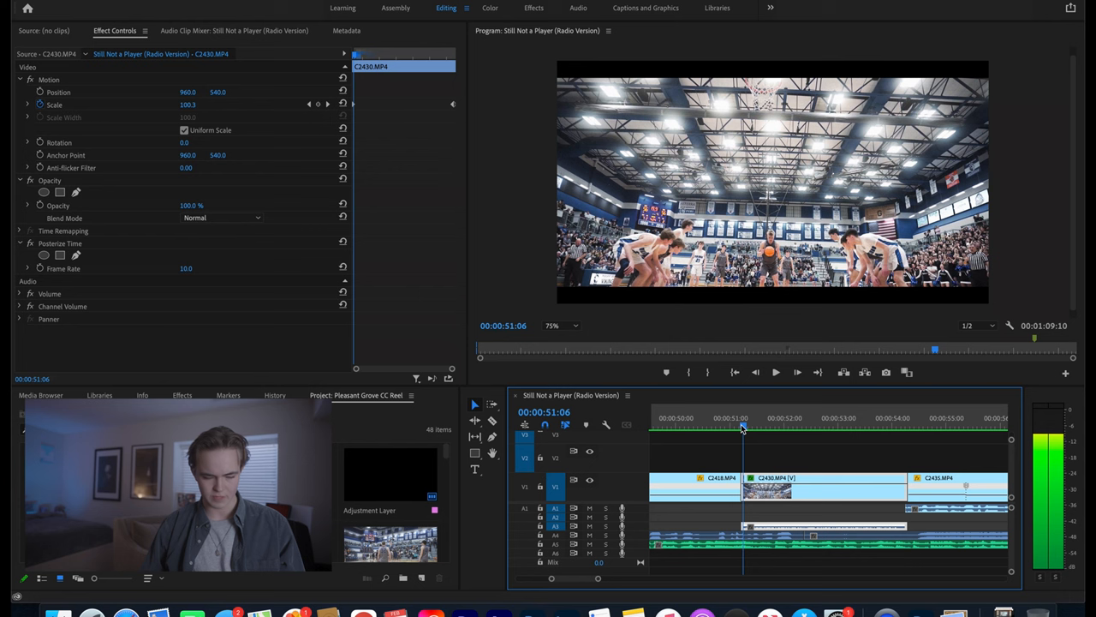
left_click(734, 420)
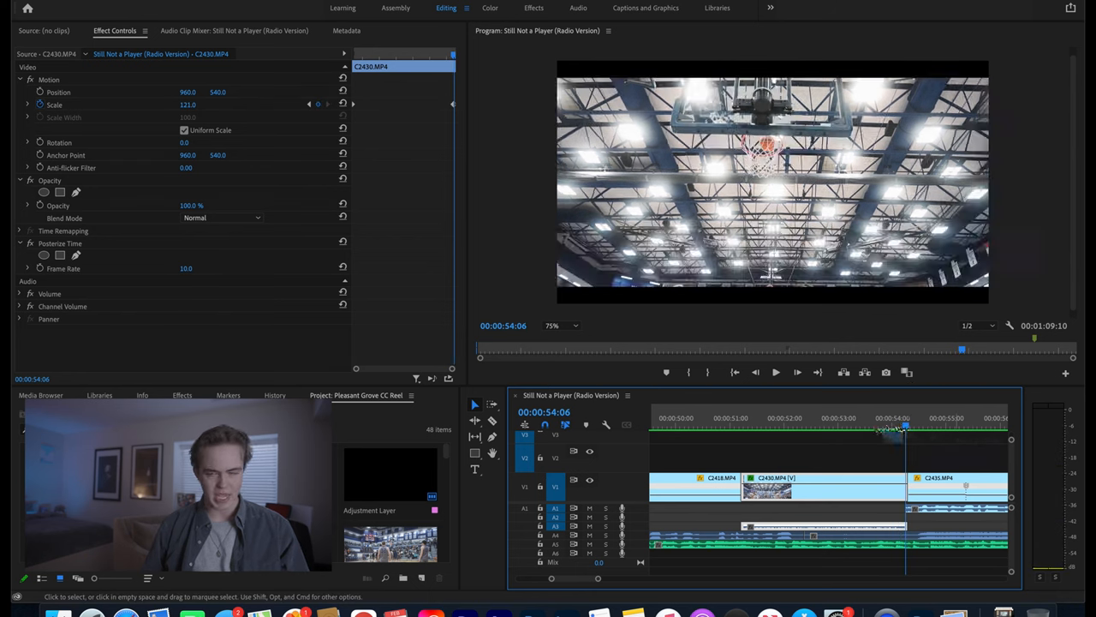
left_click(872, 426)
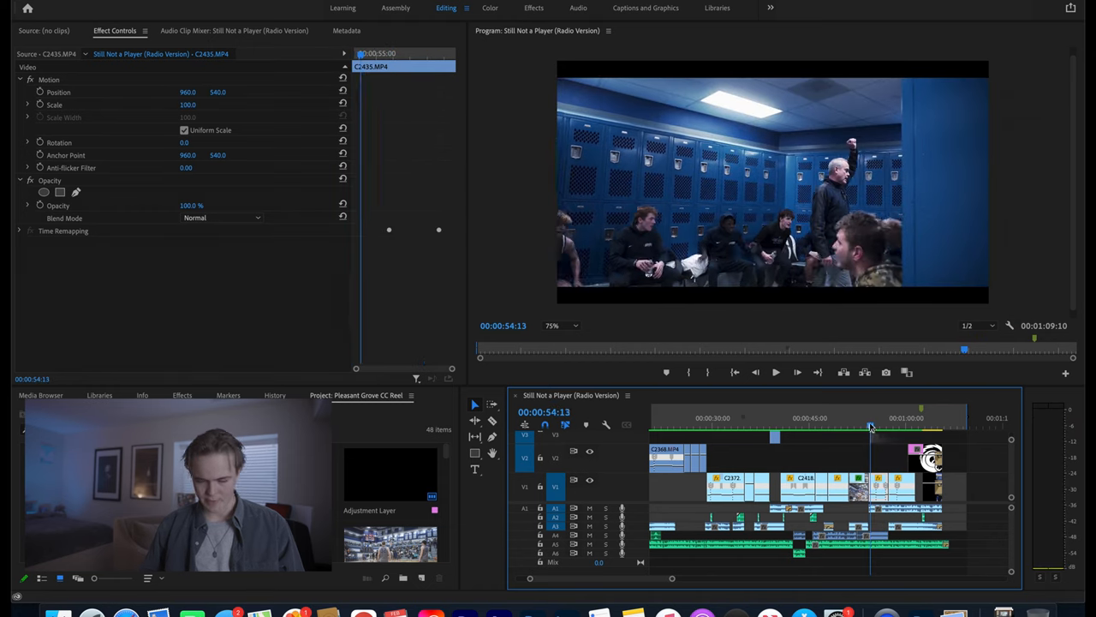
left_click(775, 372)
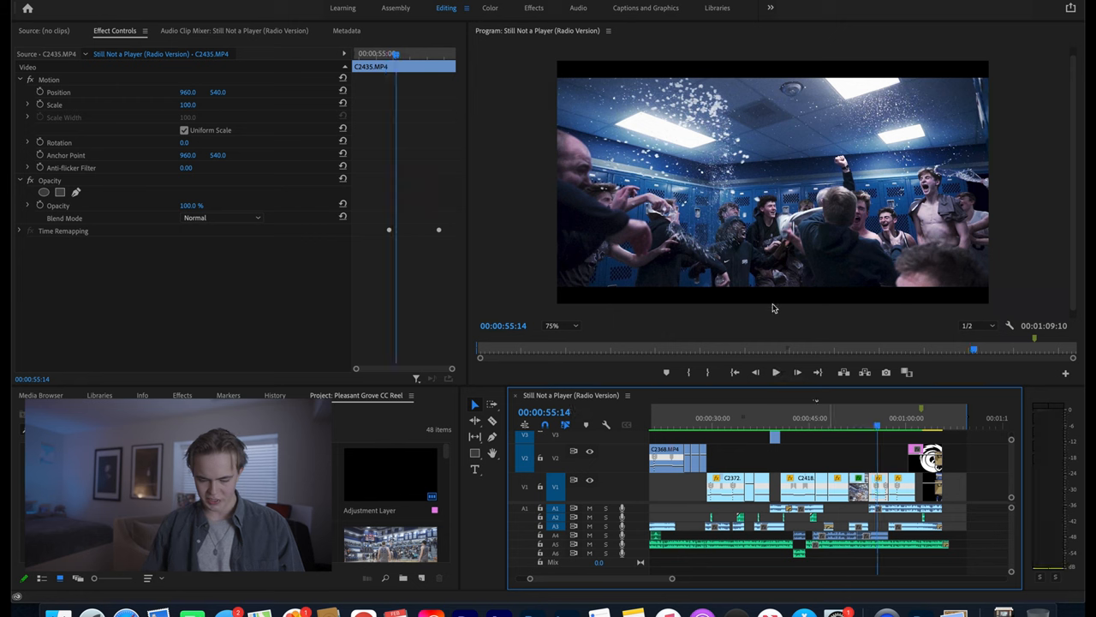
mouse_move(829, 50)
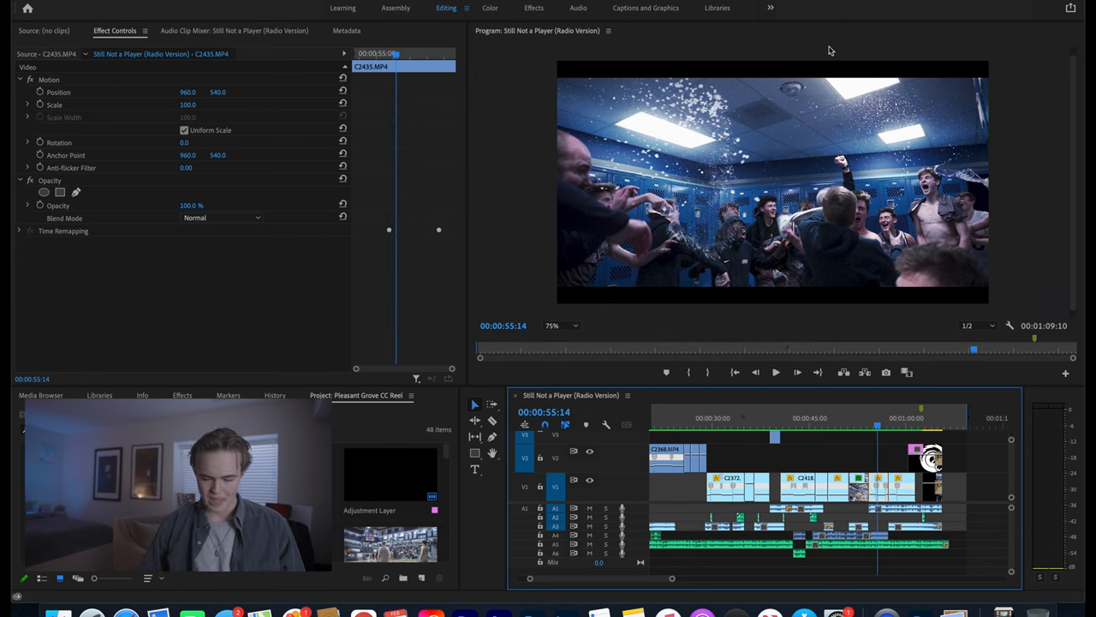